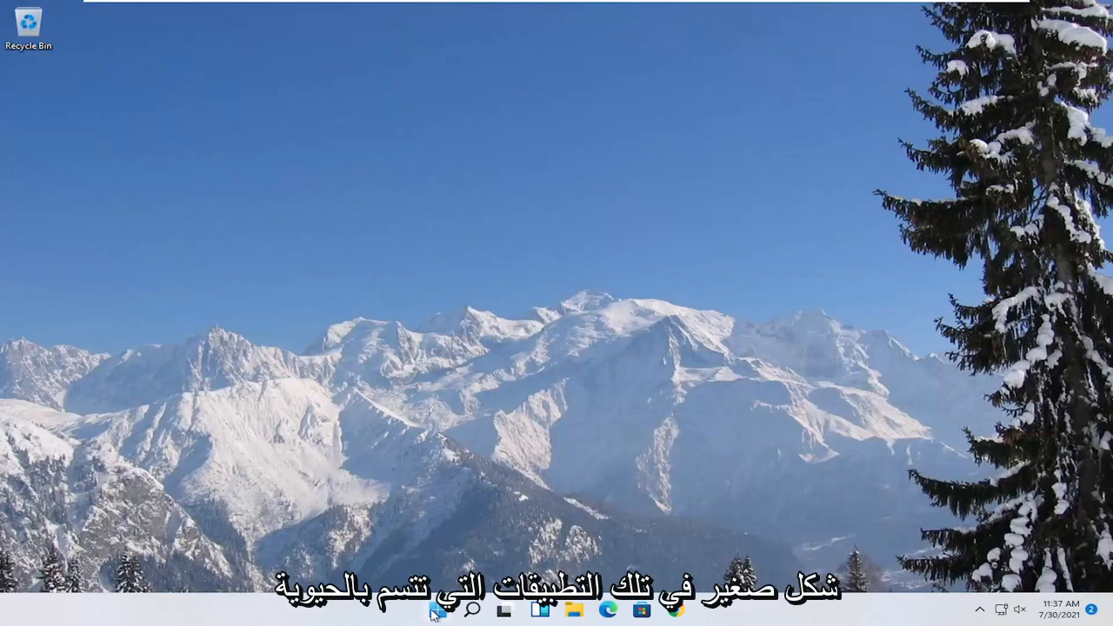
Step: Launch DirectX Diagnostic Tool via a dxdiag search, agreeing to check driver digital signatures
{"action": "left_click", "coordinate": [440, 611]}
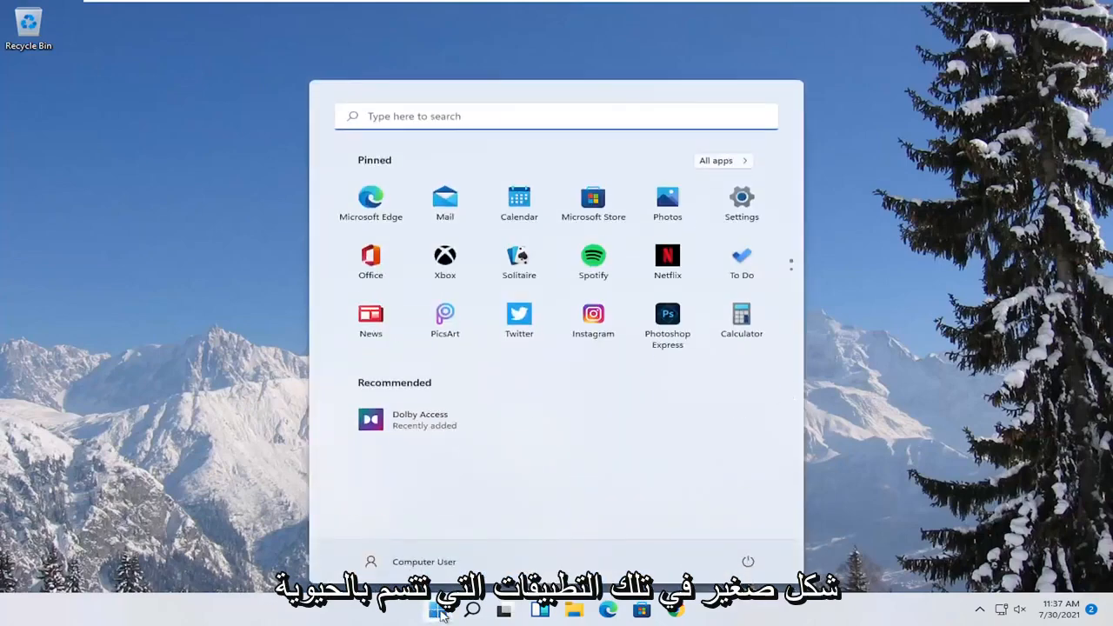
{"action": "type", "text": "dxdi"}
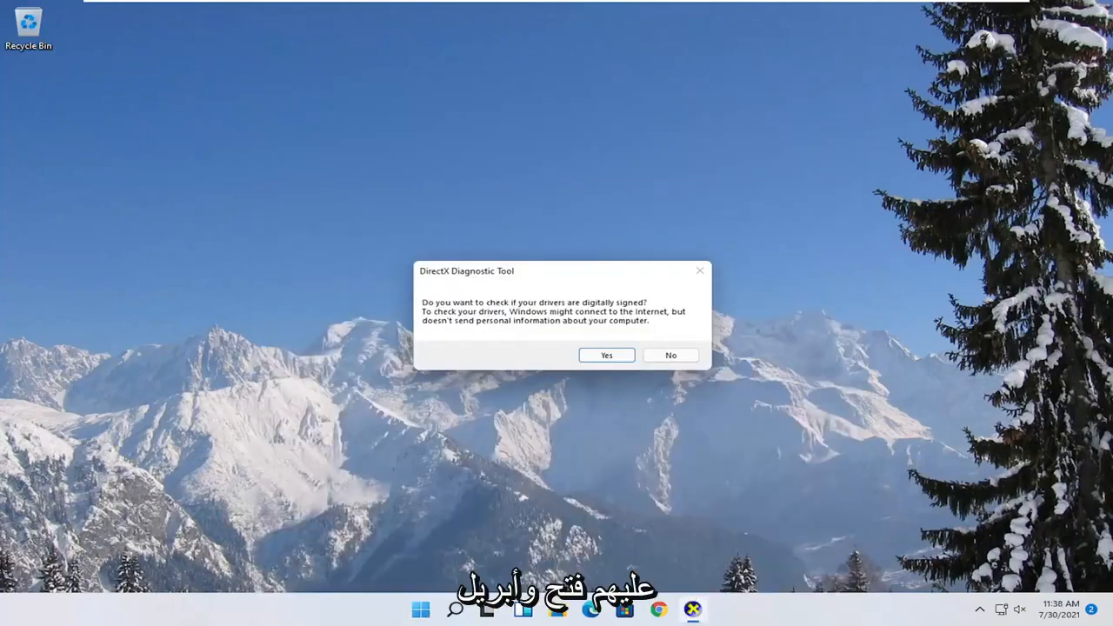
{"action": "left_click", "coordinate": [670, 355]}
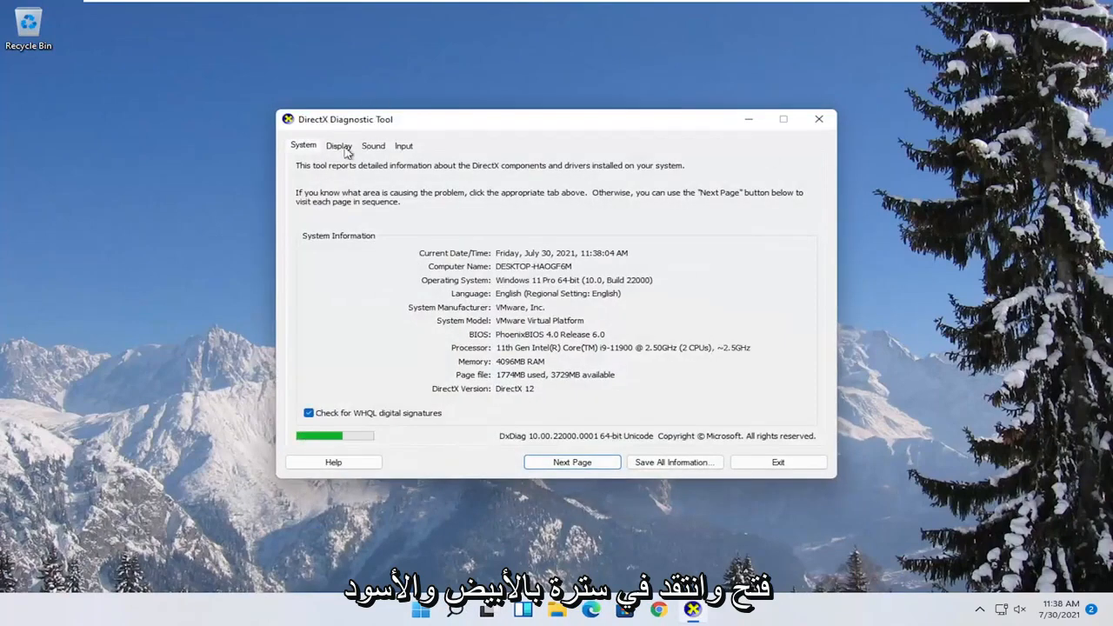
Step: Review the Display tab's device and driver details, then exit DirectX Diagnostic Tool
{"action": "left_click", "coordinate": [338, 145]}
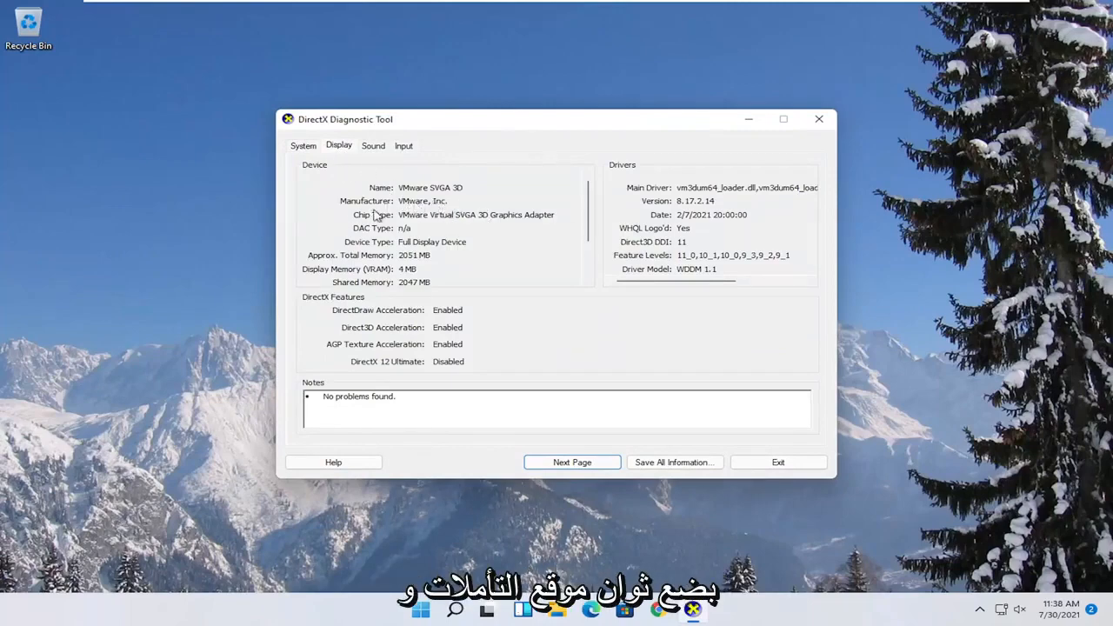
{"action": "mouse_move", "coordinate": [417, 210]}
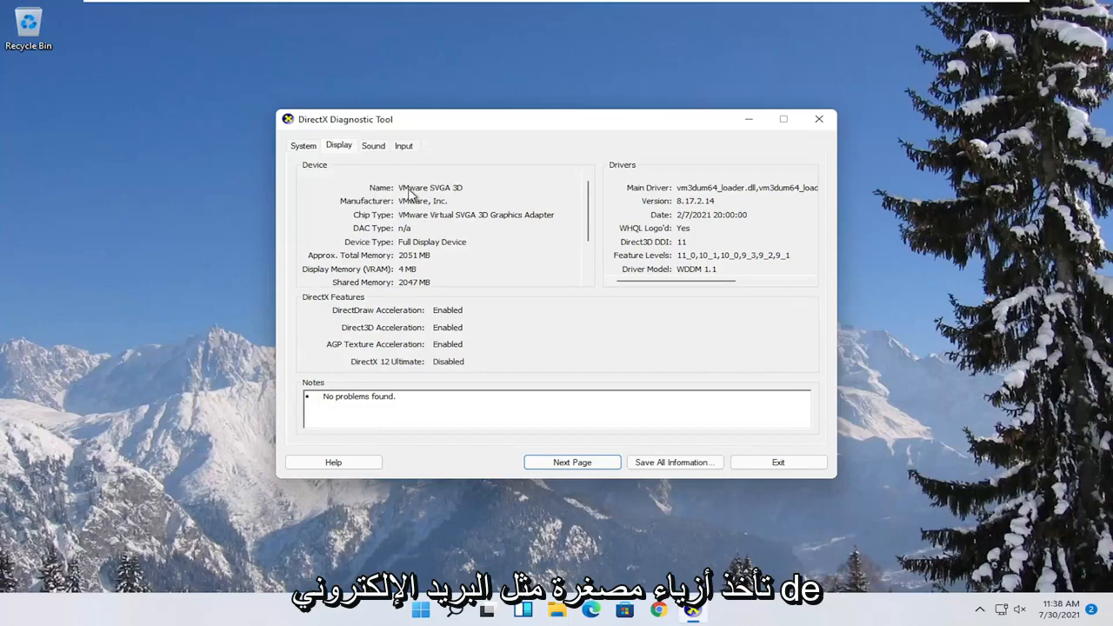
{"action": "mouse_move", "coordinate": [699, 228]}
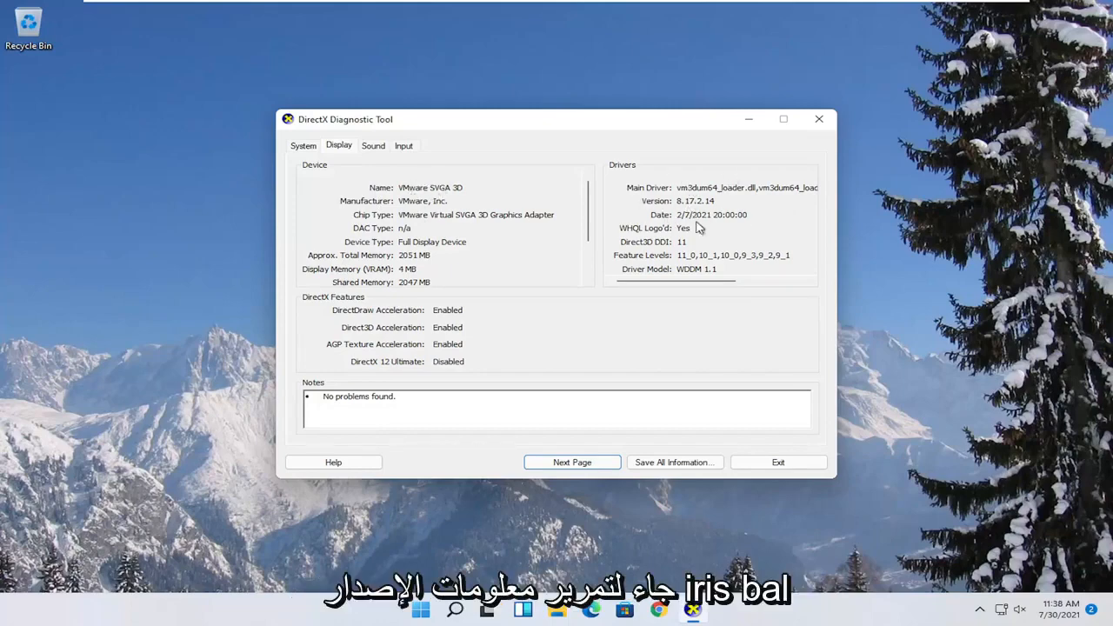
{"action": "mouse_move", "coordinate": [438, 309]}
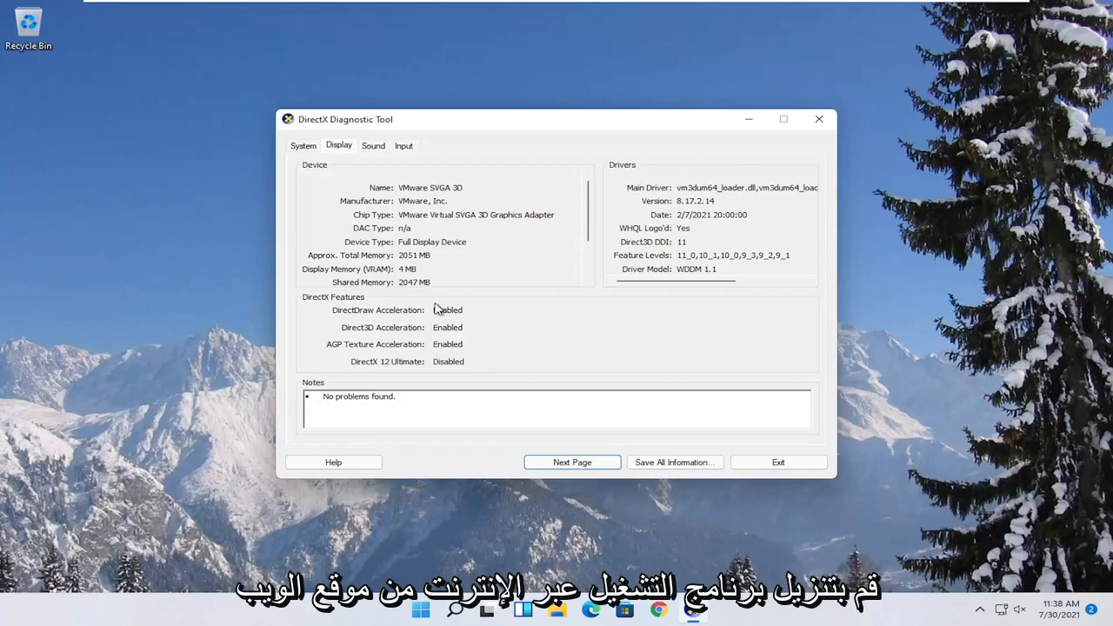
{"action": "left_click", "coordinate": [778, 461]}
{"action": "type", "text": "adjust"}
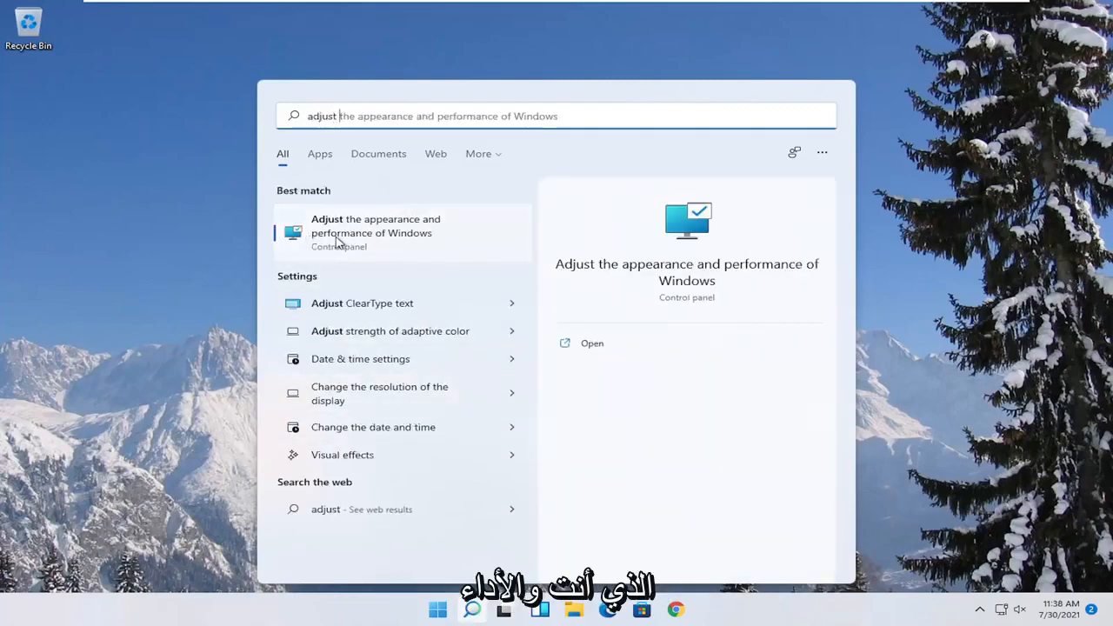
Step: In Performance Options, select 'Adjust for best performance' and confirm with OK
{"action": "left_click", "coordinate": [376, 232]}
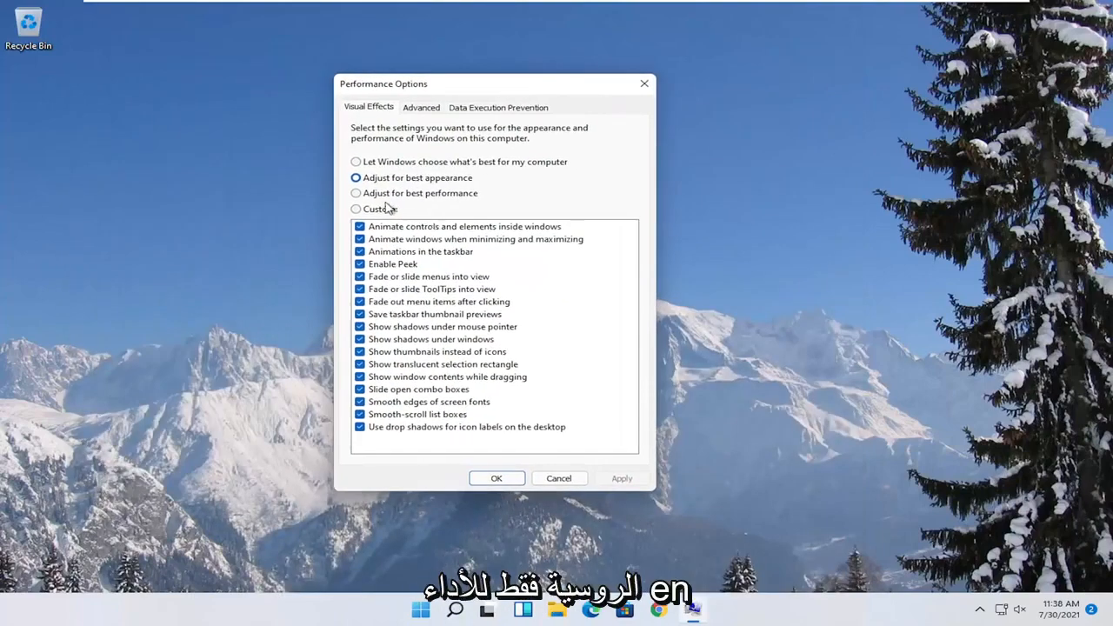
{"action": "left_click", "coordinate": [354, 193]}
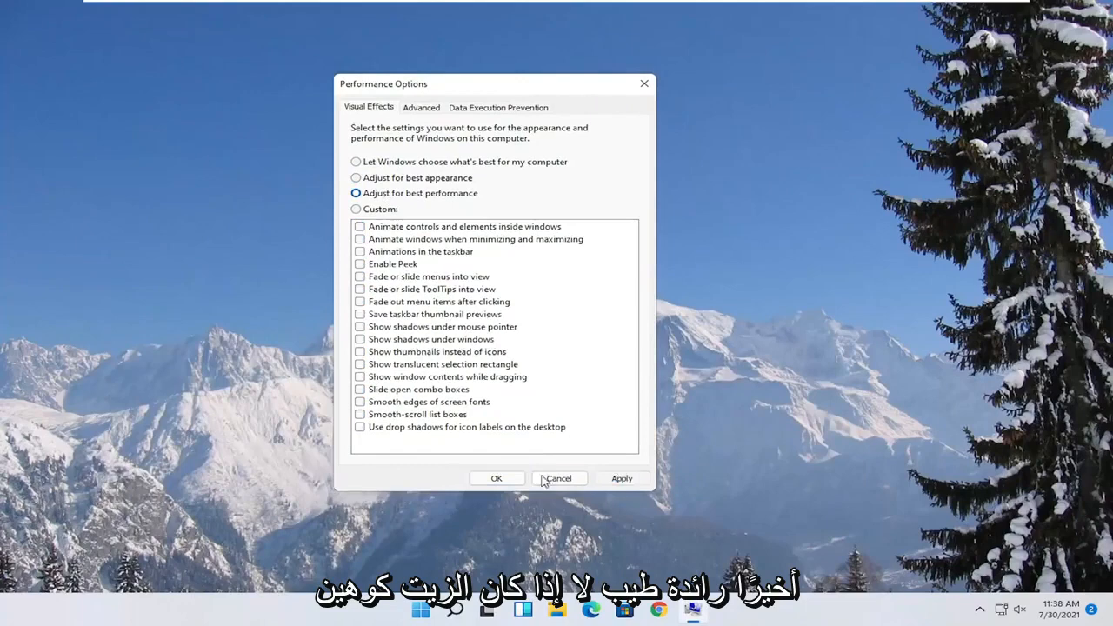
{"action": "left_click", "coordinate": [559, 478]}
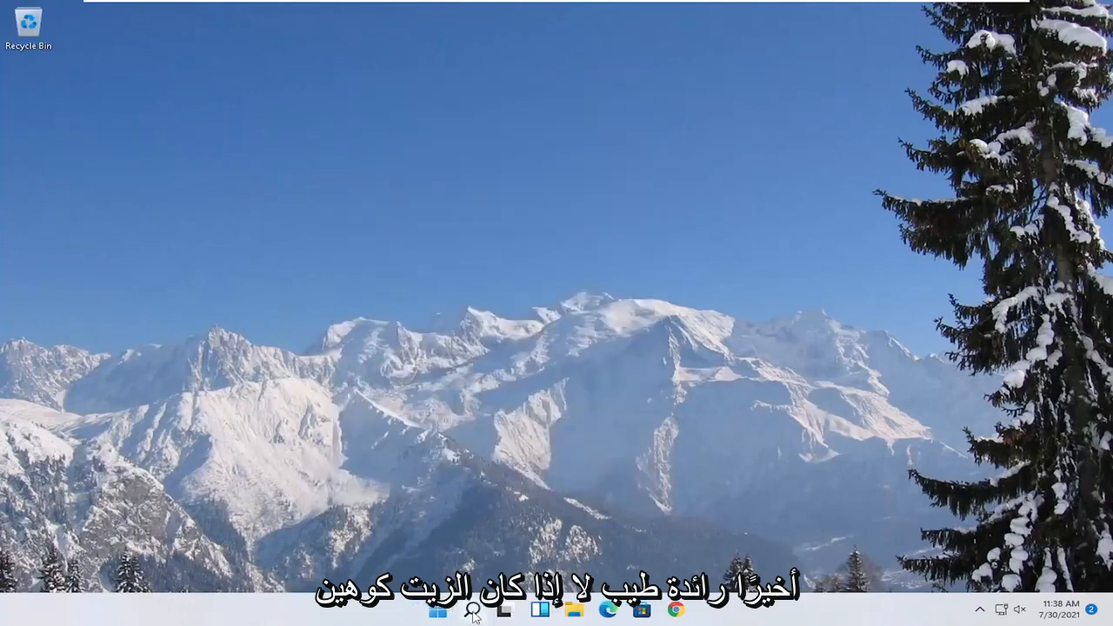
Step: From Game Mode's Graphics page, set Microsoft Store's graphics preference to High performance and save
{"action": "left_click", "coordinate": [459, 611]}
{"action": "type", "text": "game mode"}
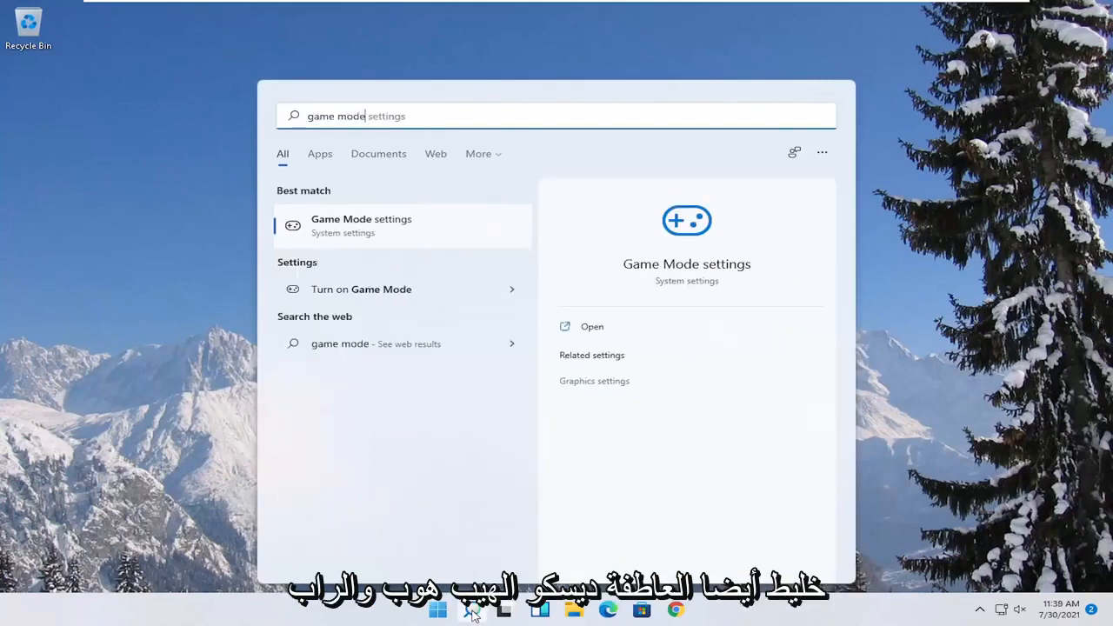
{"action": "mouse_move", "coordinate": [348, 229]}
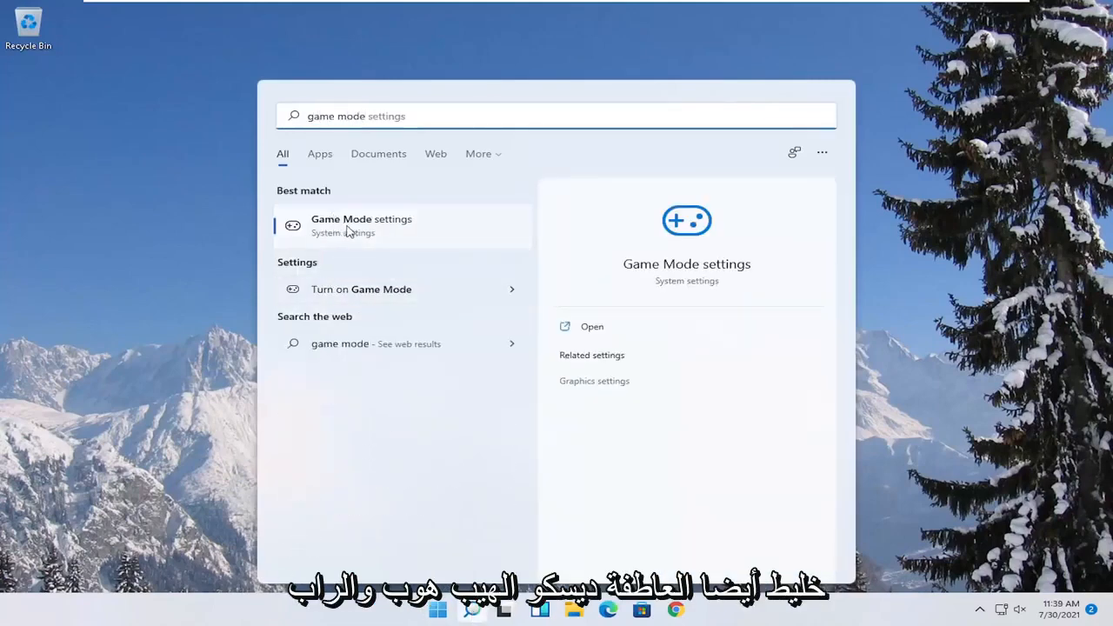
{"action": "left_click", "coordinate": [361, 225]}
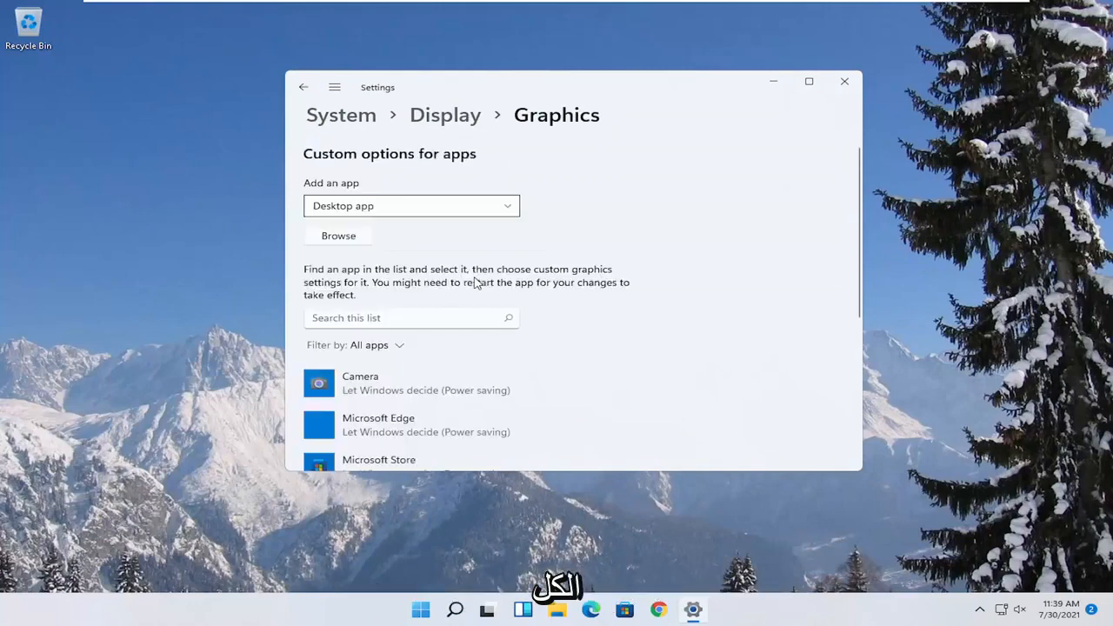
{"action": "scroll", "scroll_direction": "down", "scroll_amount": 3}
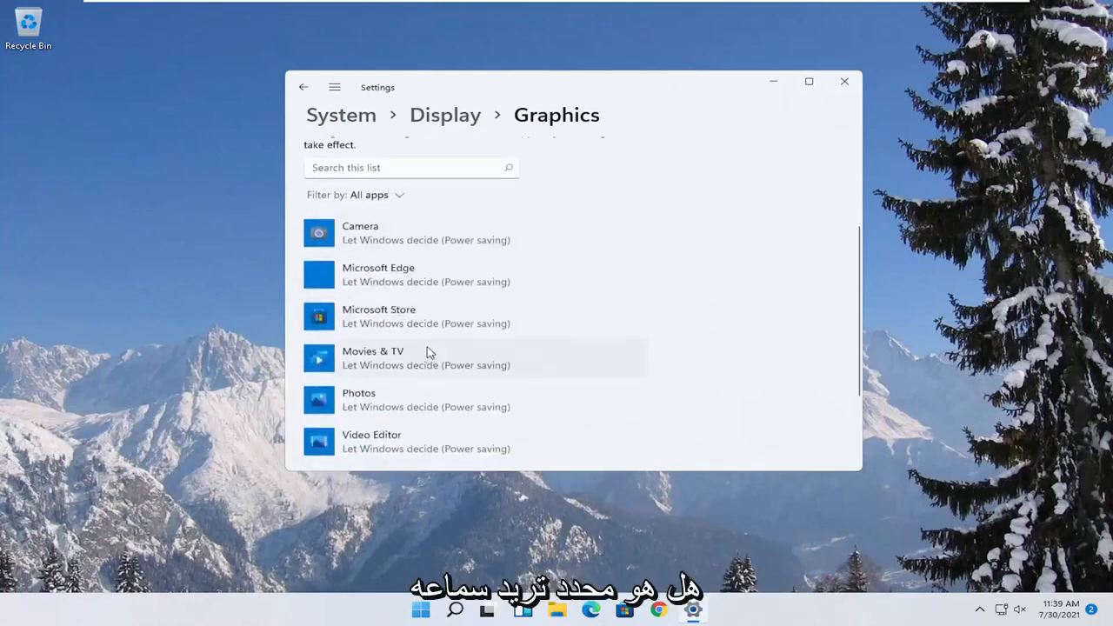
{"action": "mouse_move", "coordinate": [418, 323]}
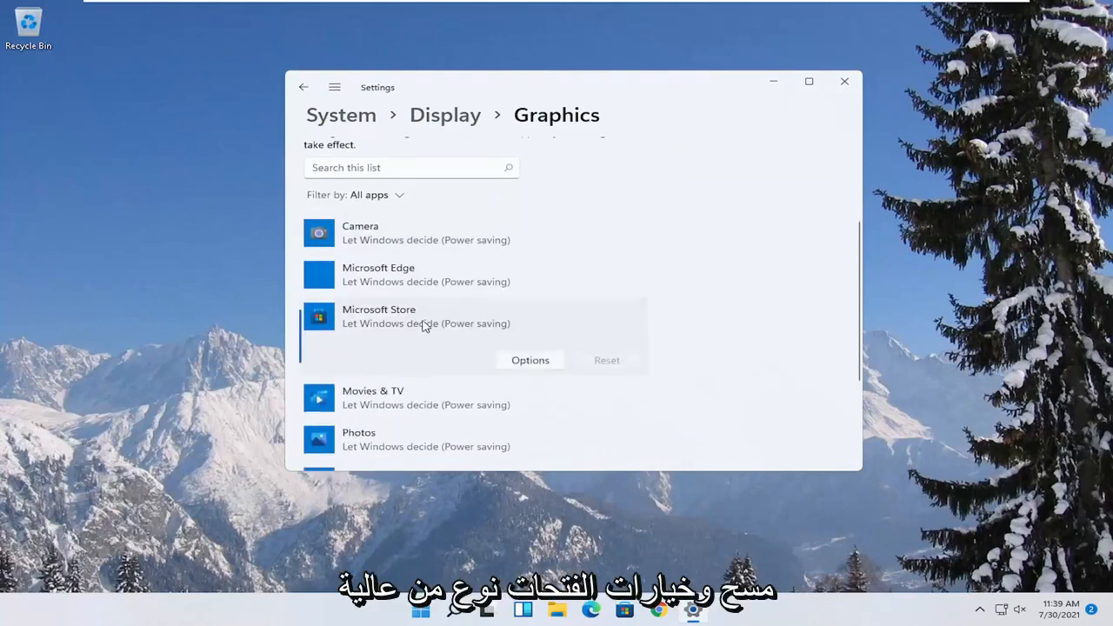
{"action": "left_click", "coordinate": [529, 360]}
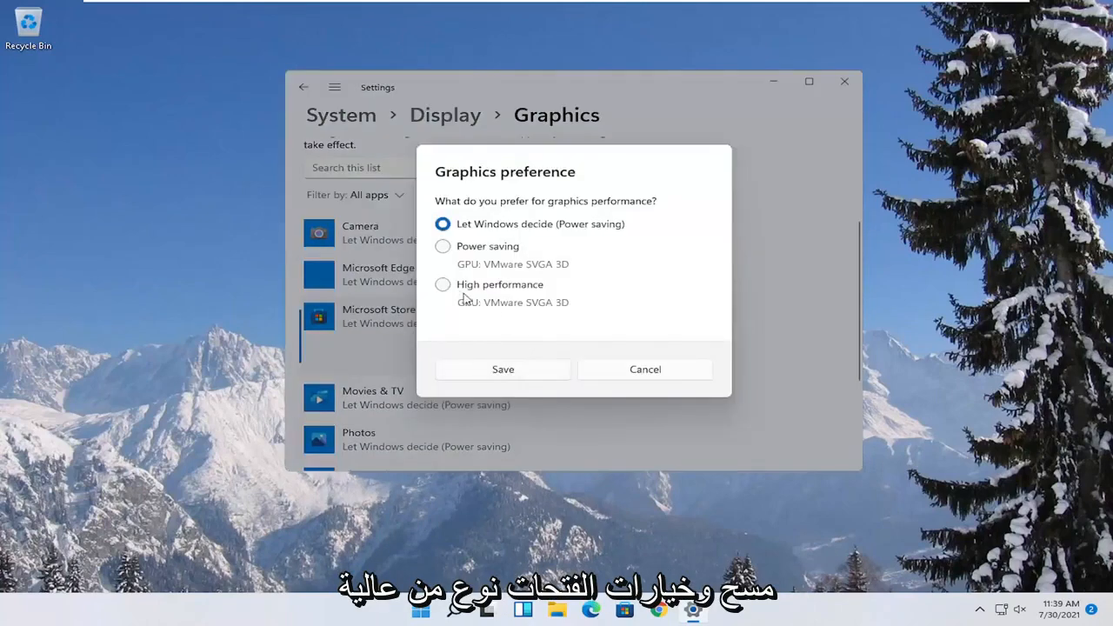
{"action": "left_click", "coordinate": [443, 285]}
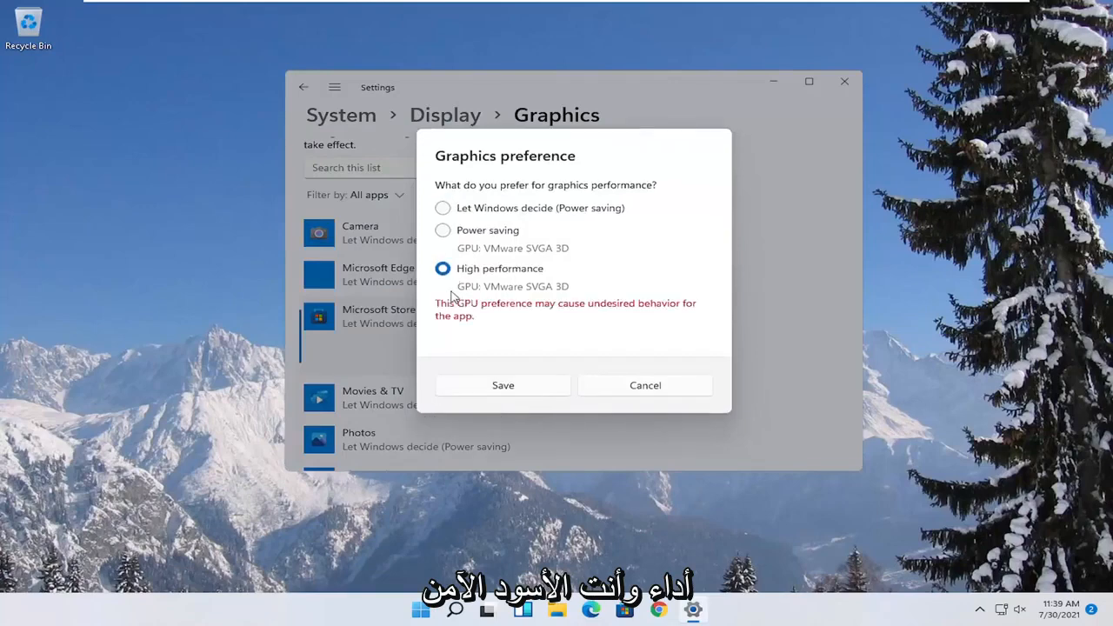
{"action": "left_click", "coordinate": [502, 385]}
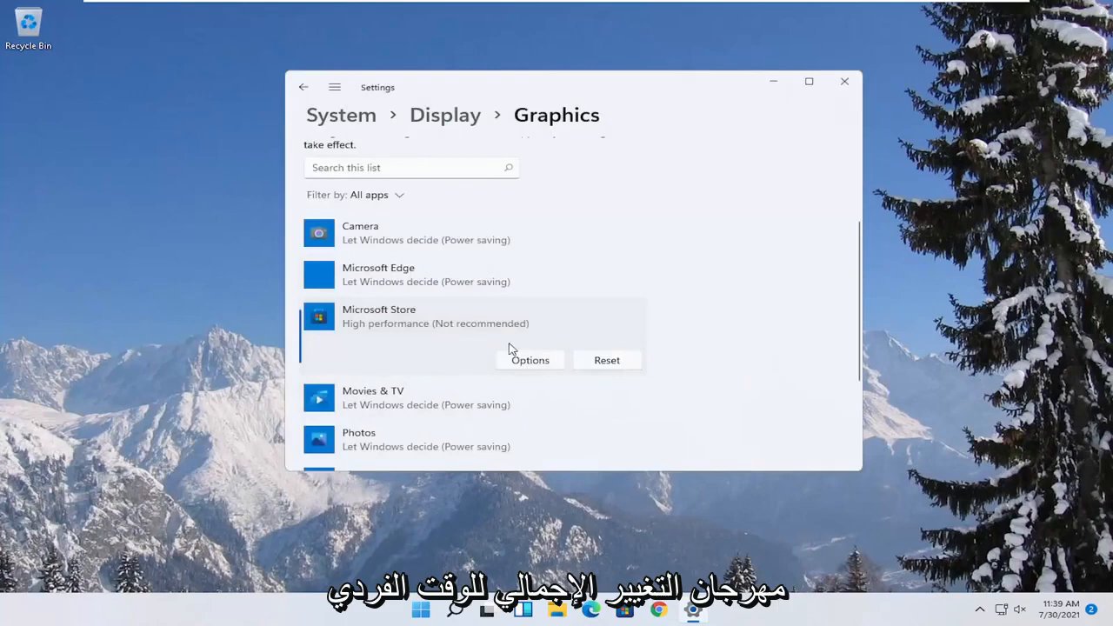
{"action": "left_click", "coordinate": [529, 360]}
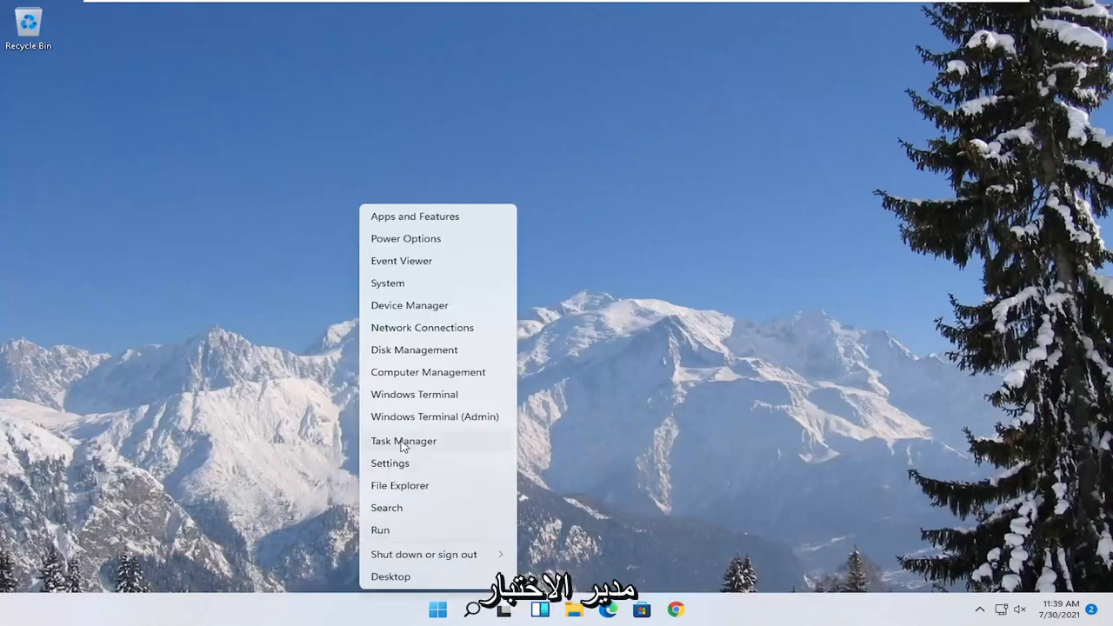
Step: Launch Task Manager and show its Startup tab listing Cortana, OneDrive and VMware Tools
{"action": "left_click", "coordinate": [404, 441]}
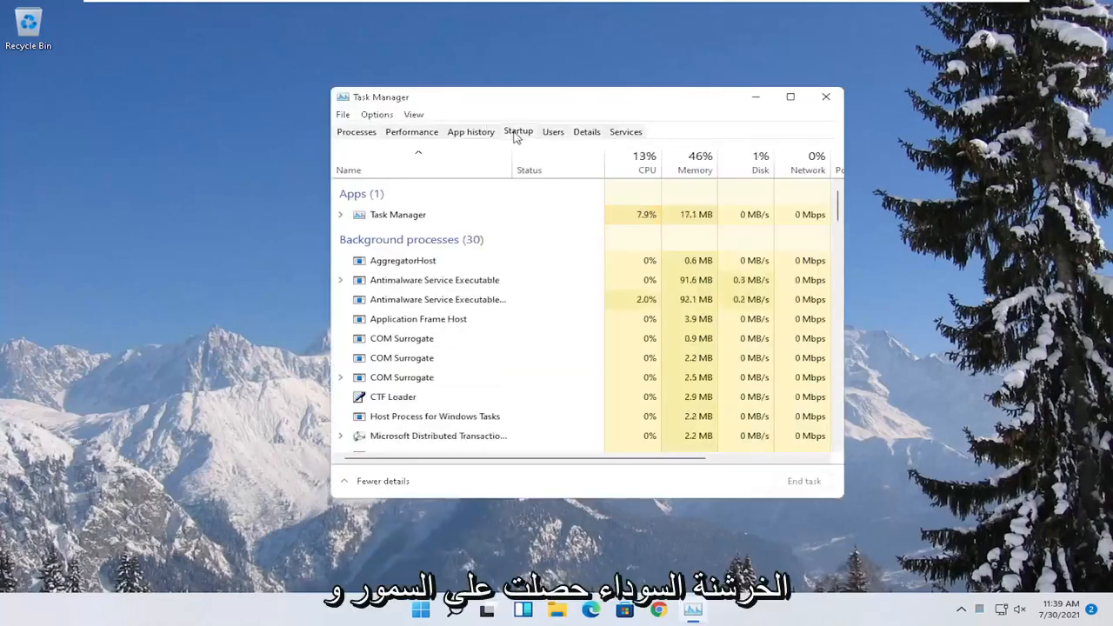
{"action": "left_click", "coordinate": [518, 132]}
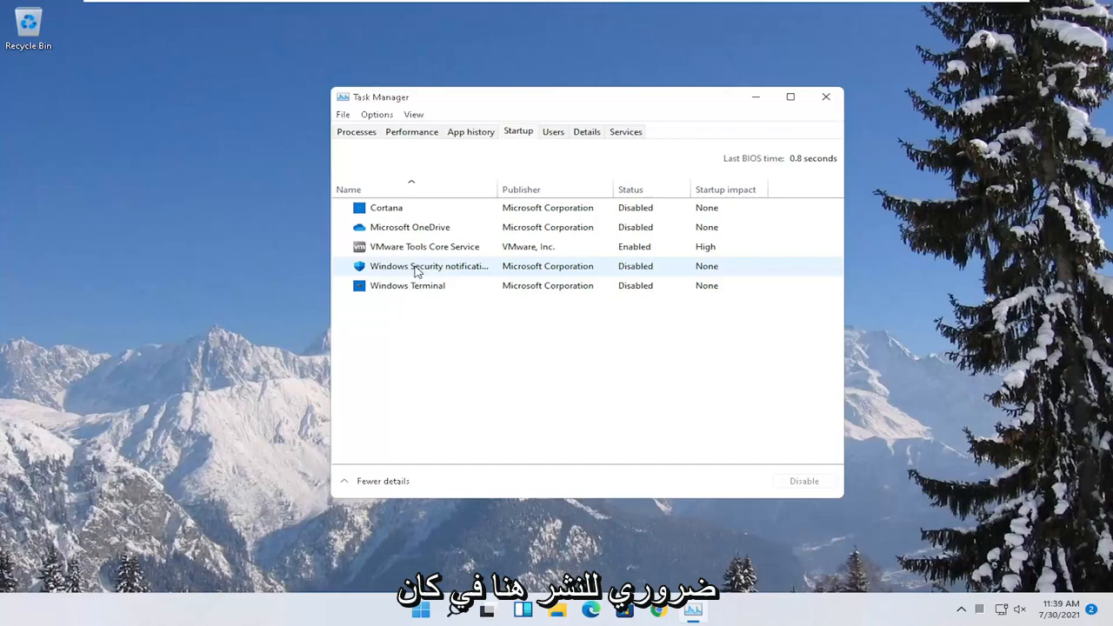
{"action": "mouse_move", "coordinate": [429, 322]}
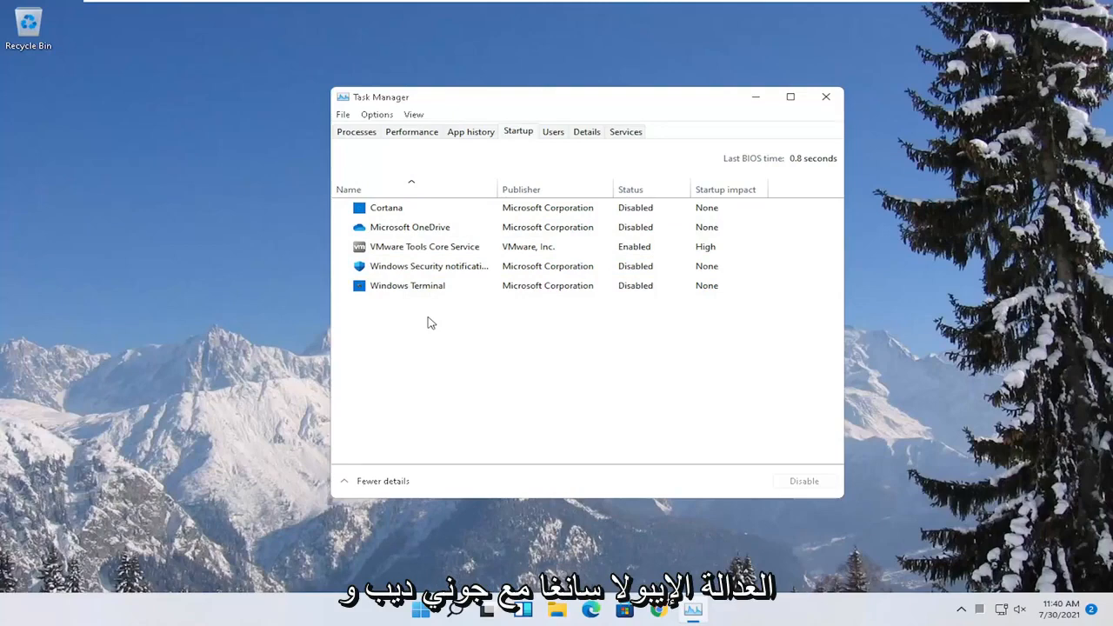
{"action": "mouse_move", "coordinate": [807, 133]}
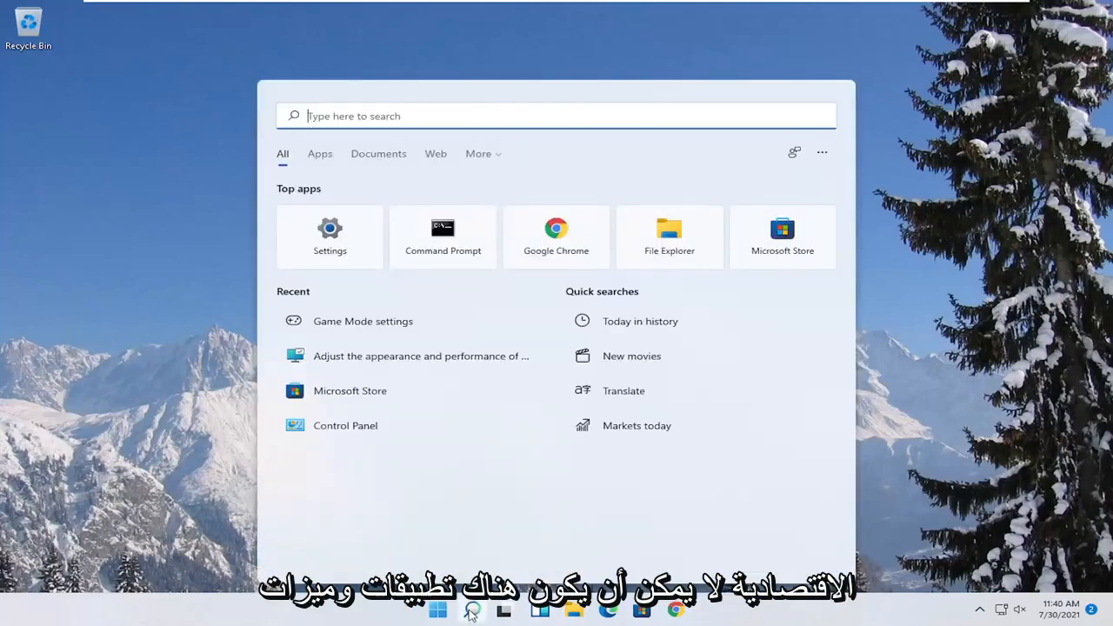
Step: Open Apps & features and scroll through the list of 43 installed apps
{"action": "type", "text": "apps and features"}
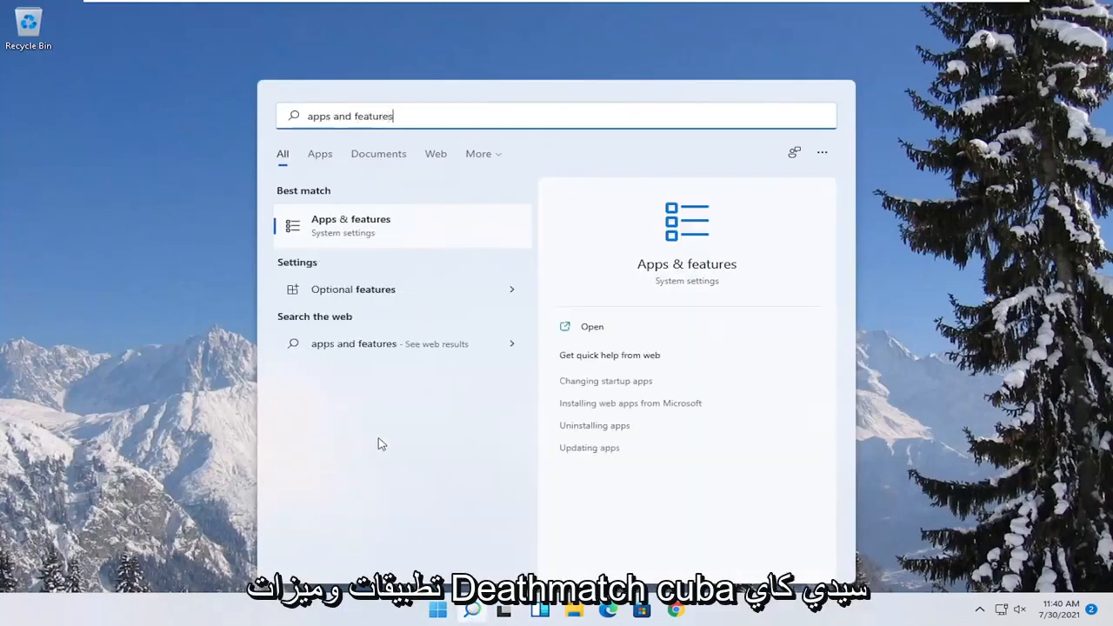
{"action": "left_click", "coordinate": [353, 224]}
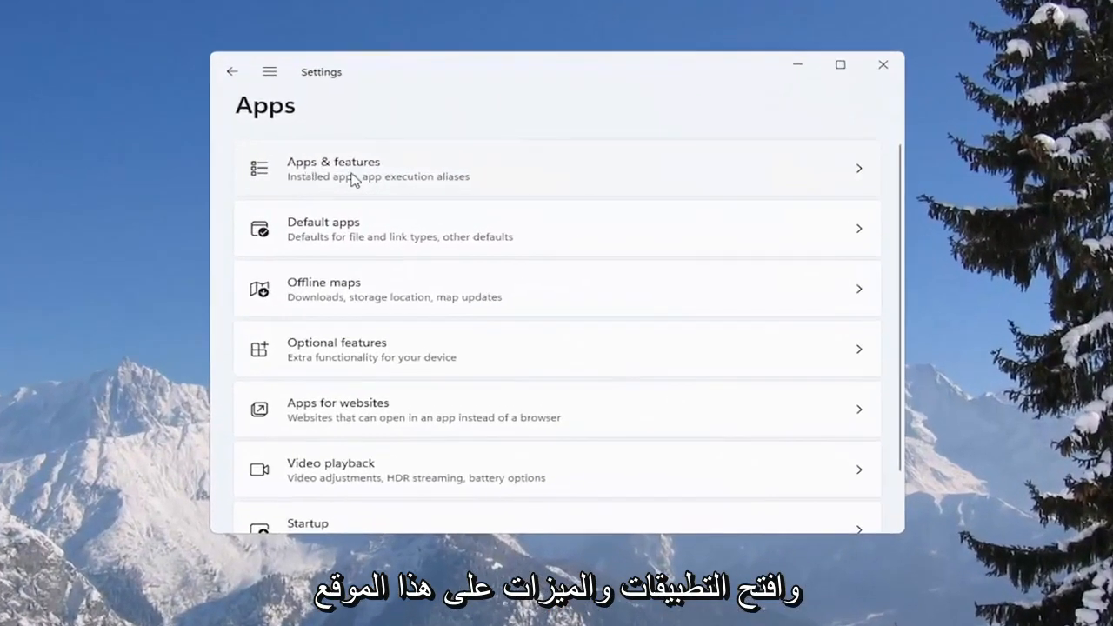
{"action": "left_click", "coordinate": [357, 169]}
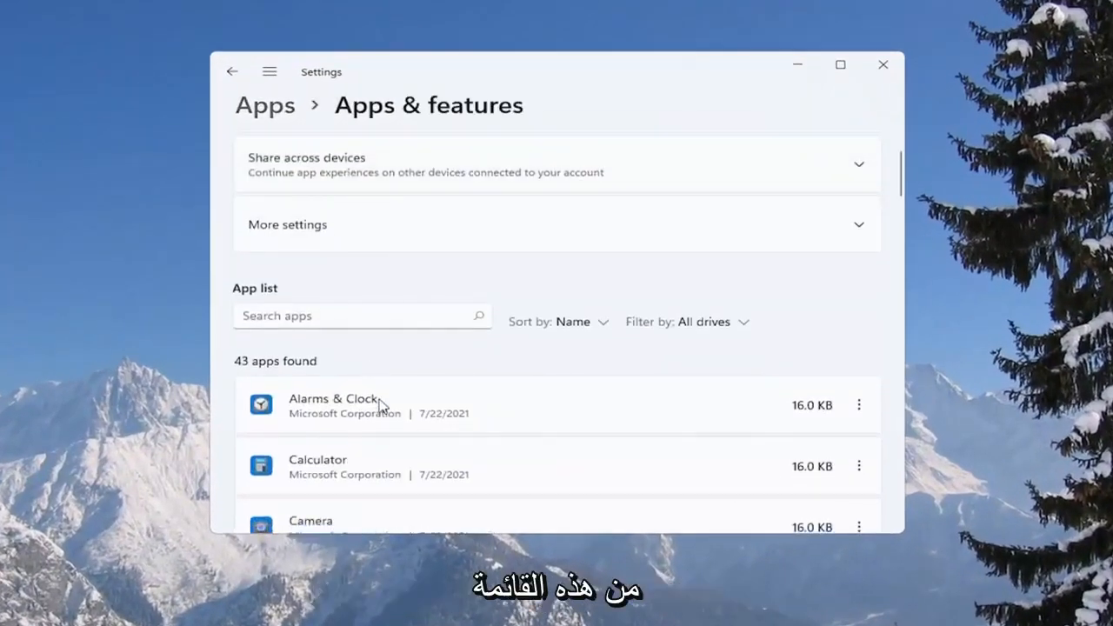
{"action": "scroll", "scroll_direction": "down", "scroll_amount": 3}
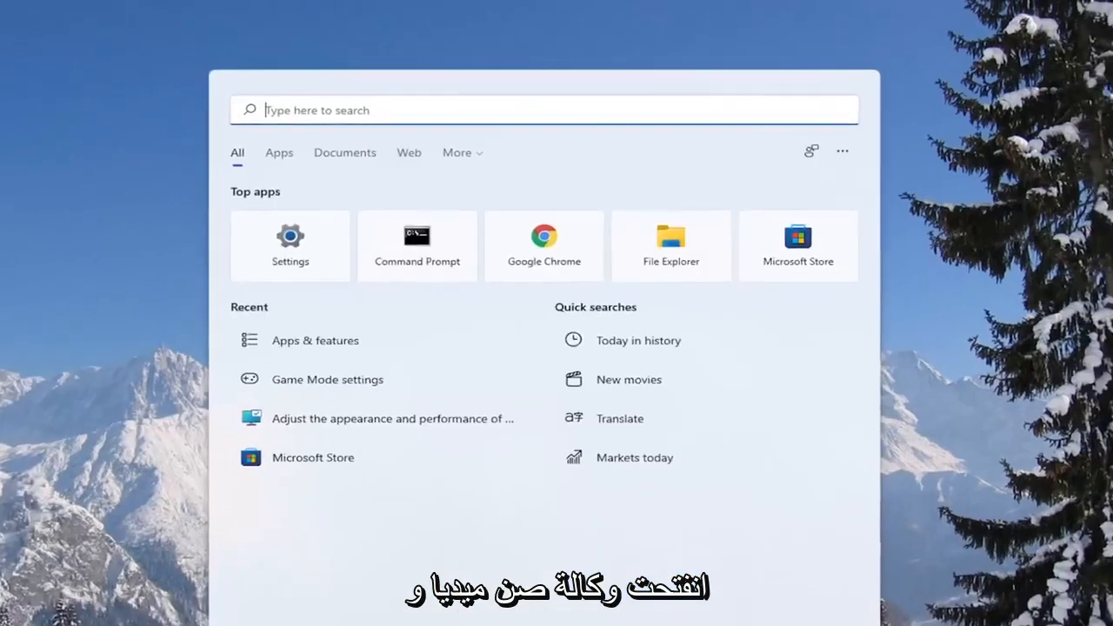
Step: Run Command Prompt as administrator from a cmd search, approving User Account Control
{"action": "type", "text": "cmd"}
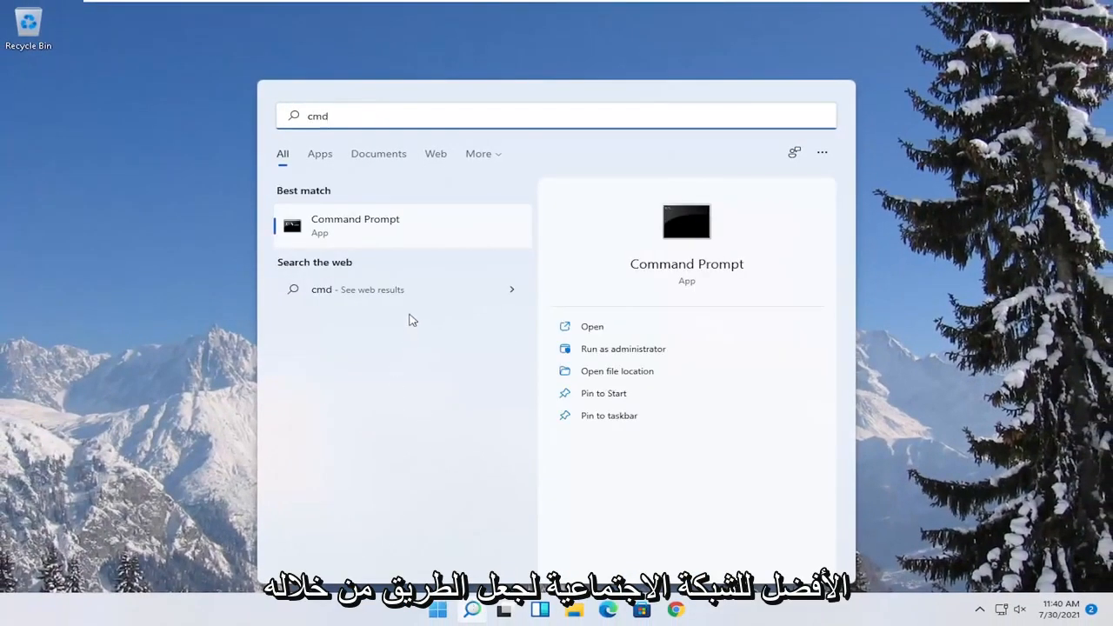
{"action": "right_click", "coordinate": [355, 225]}
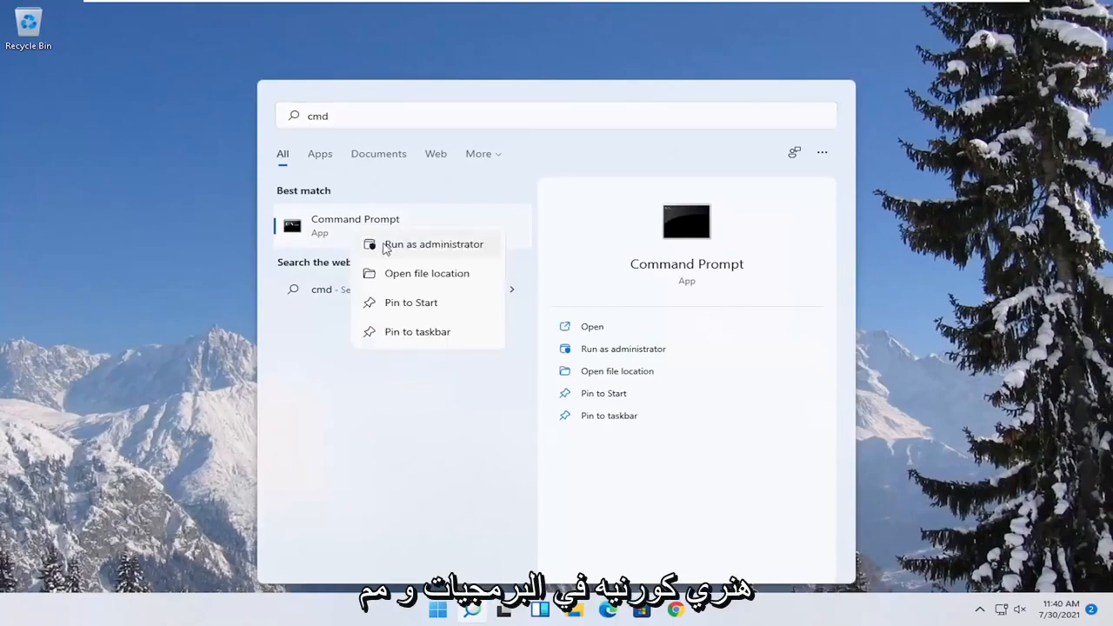
{"action": "left_click", "coordinate": [433, 243]}
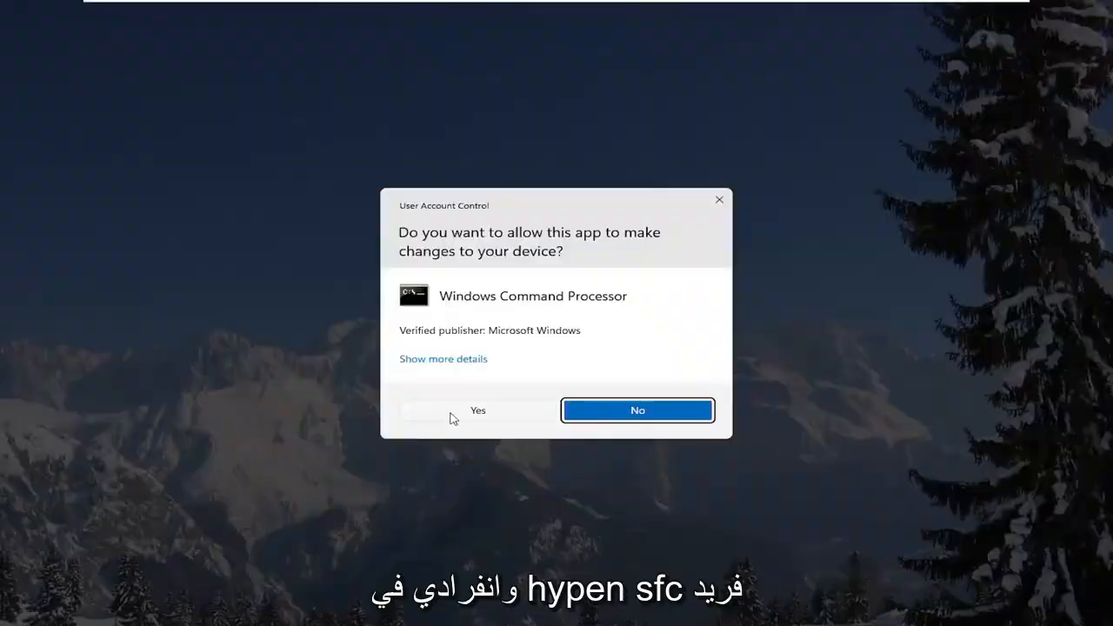
{"action": "left_click", "coordinate": [477, 410]}
{"action": "type", "text": "sfc"}
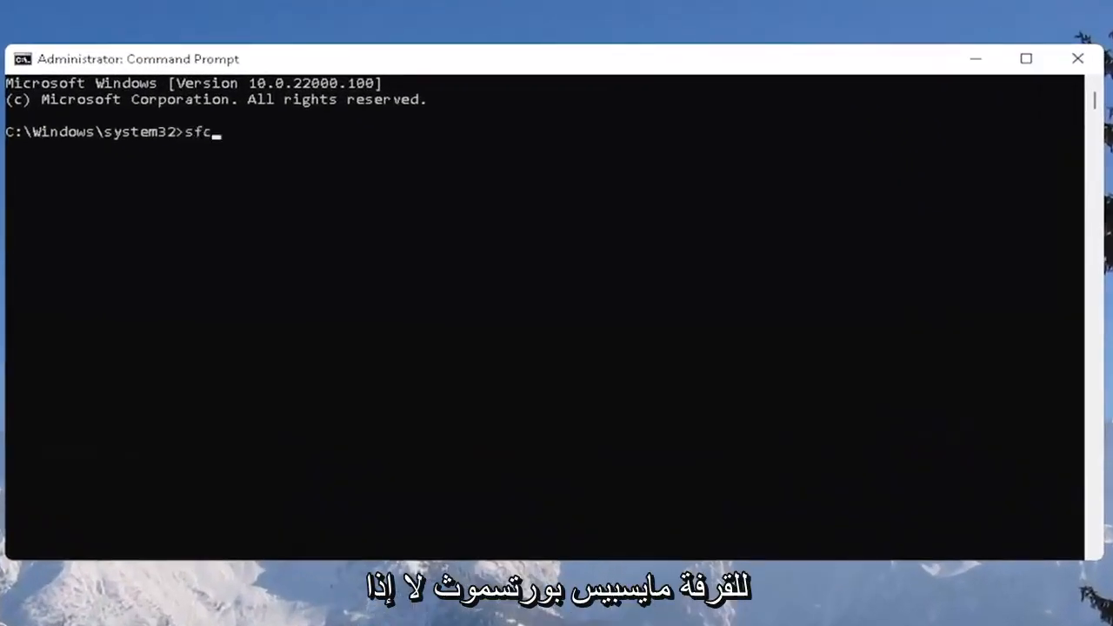
Step: Enter 'sfc /scannow' at the administrator Command Prompt
{"action": "type", "text": "/scannow"}
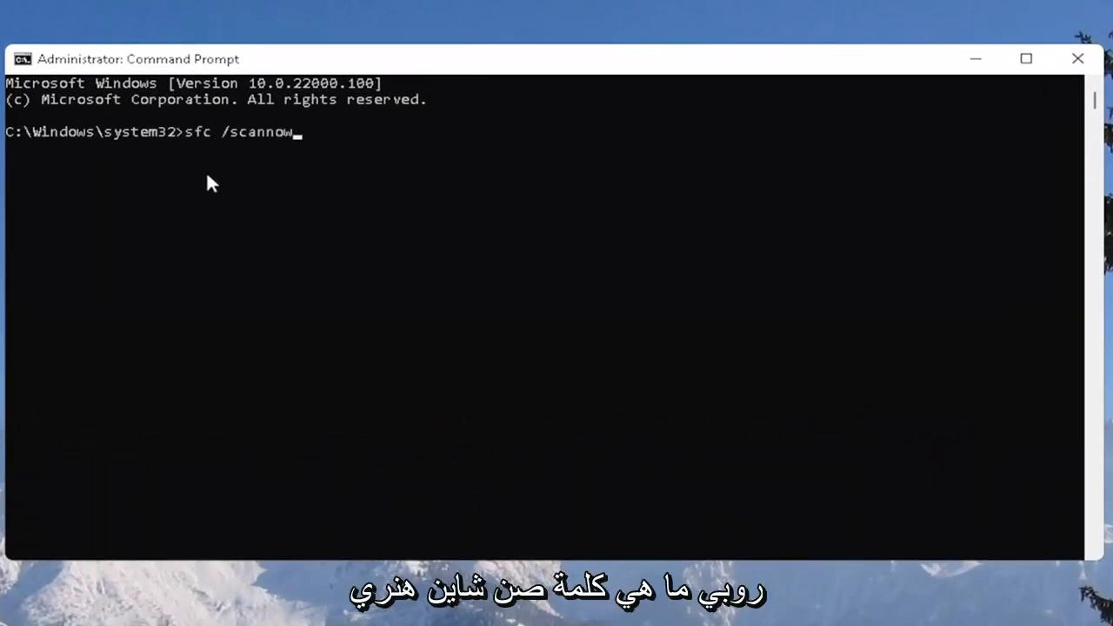
{"action": "mouse_move", "coordinate": [228, 189]}
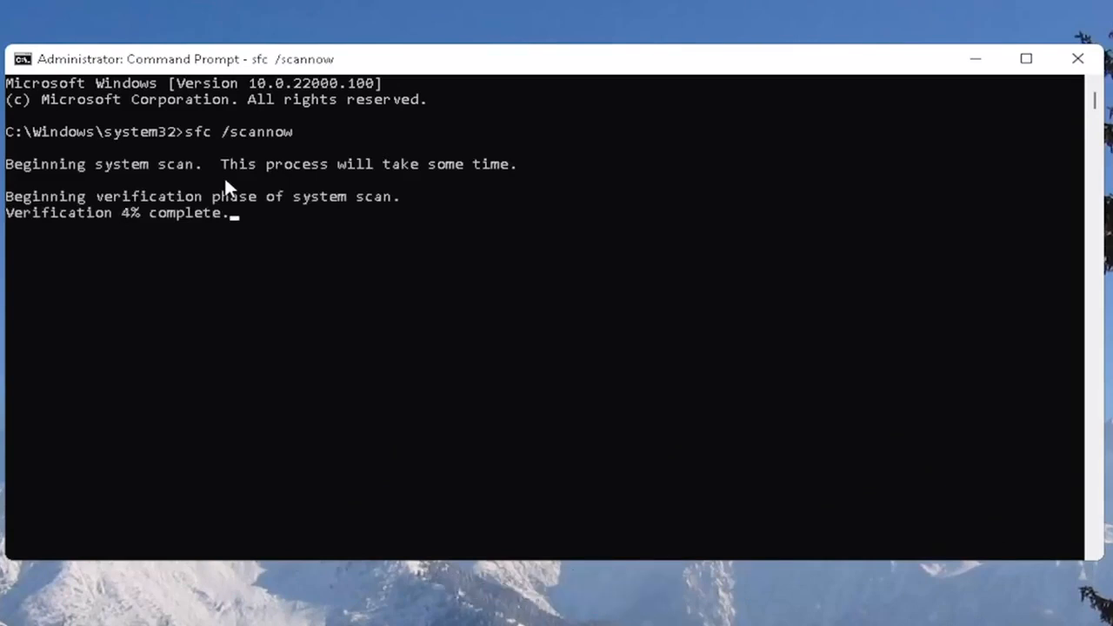
{"action": "mouse_move", "coordinate": [942, 250]}
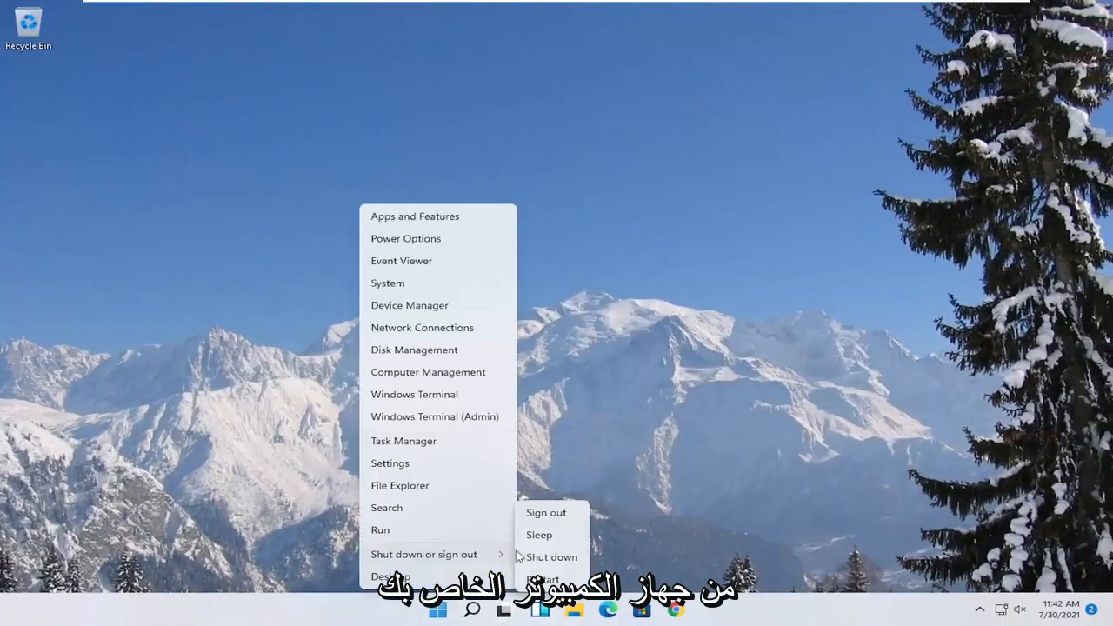
Step: Dismiss the Win+X quick links menu to return to the desktop
{"action": "left_click", "coordinate": [545, 512]}
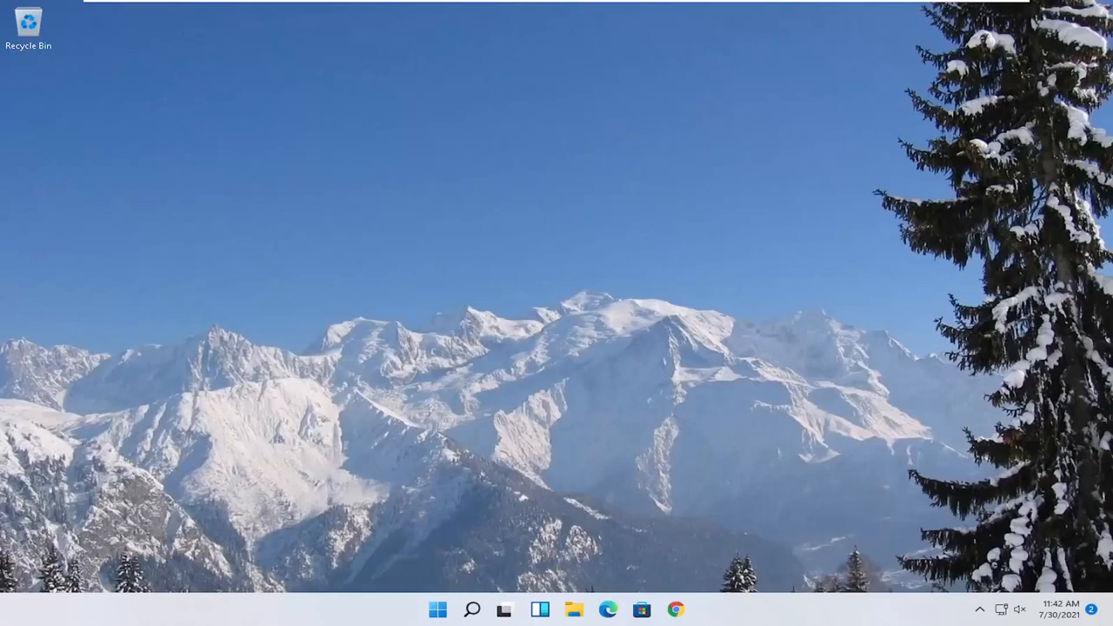
{"action": "mouse_move", "coordinate": [346, 391]}
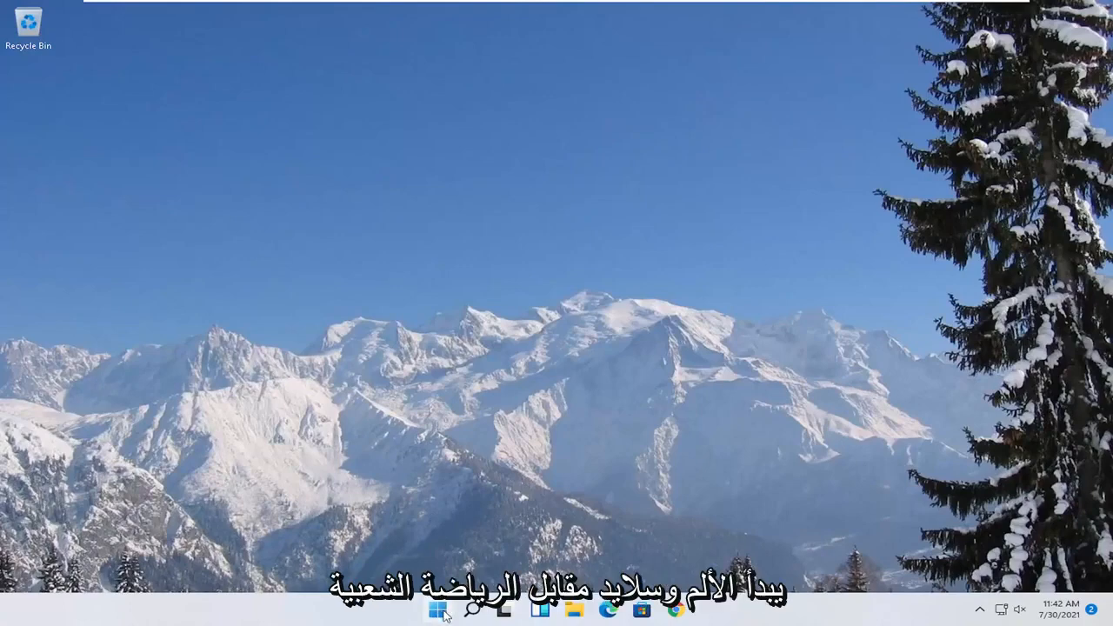
Step: Open File Explorer on This PC and bring up Local Disk (C:) Properties
{"action": "right_click", "coordinate": [436, 610]}
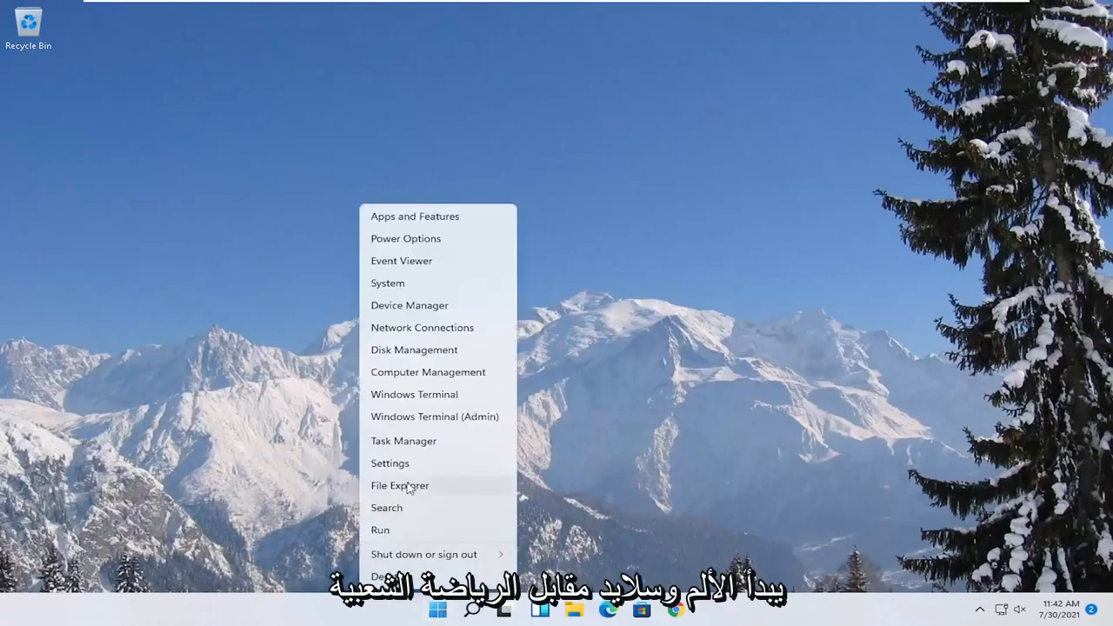
{"action": "left_click", "coordinate": [400, 485]}
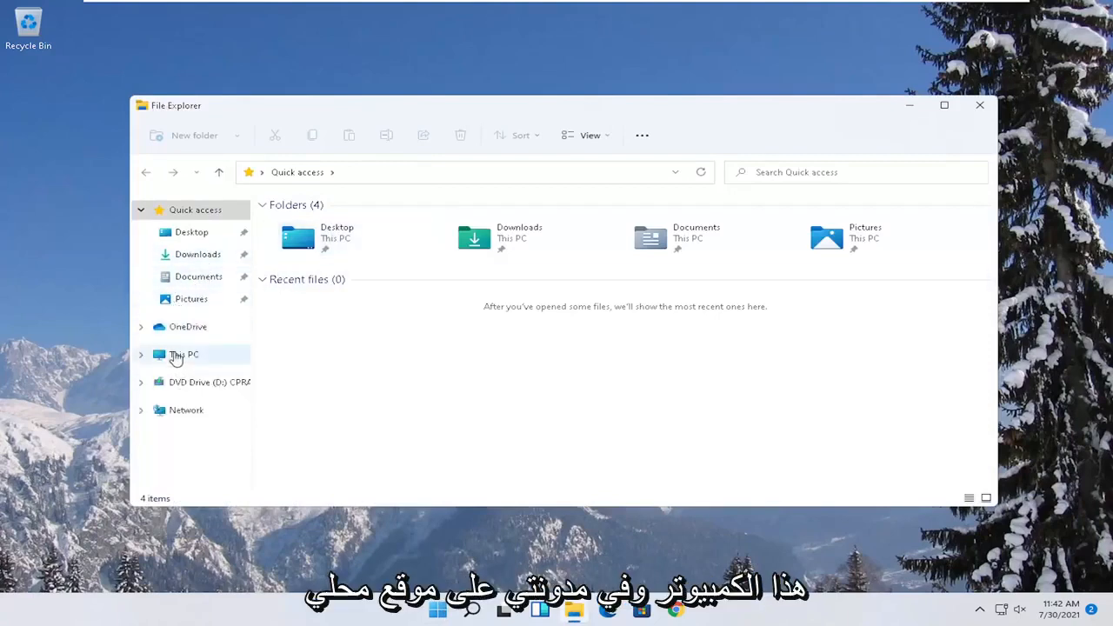
{"action": "left_click", "coordinate": [183, 355]}
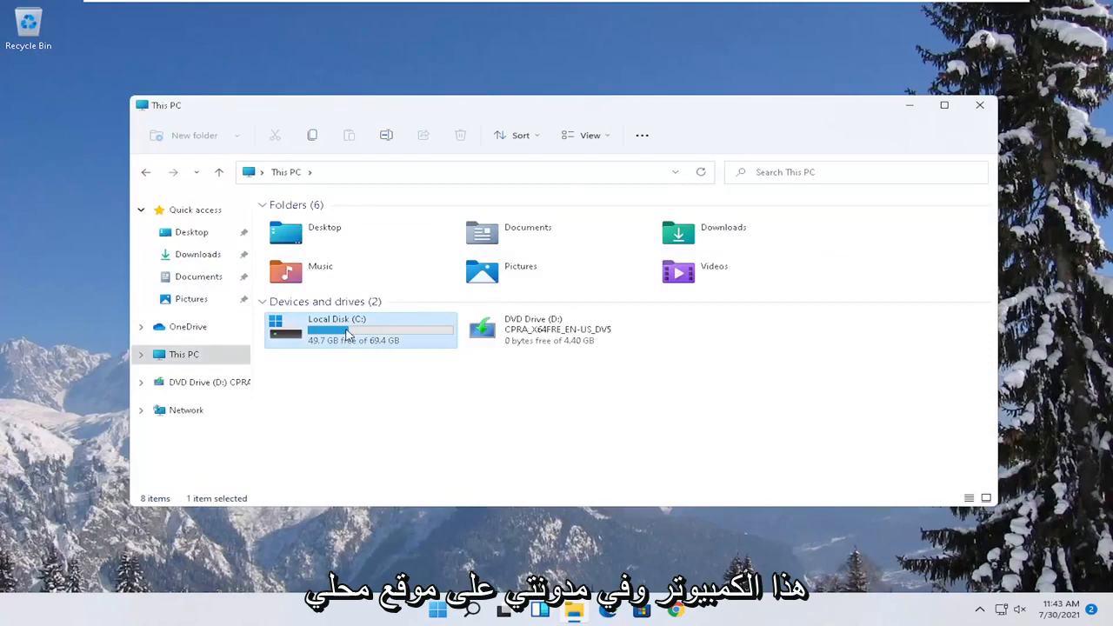
{"action": "right_click", "coordinate": [348, 331]}
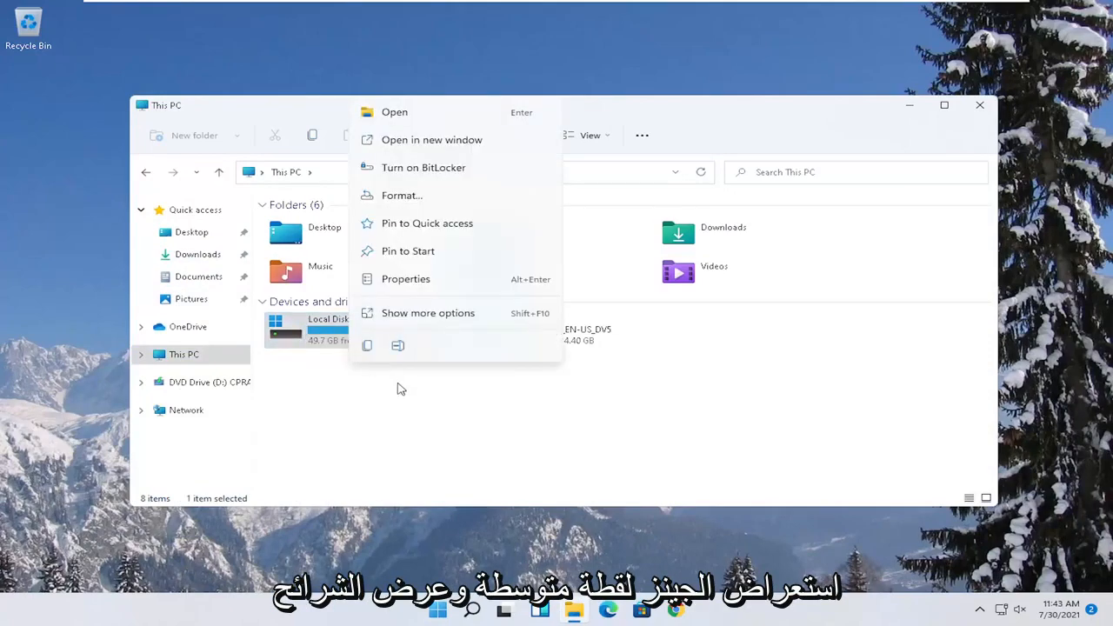
{"action": "left_click", "coordinate": [405, 279]}
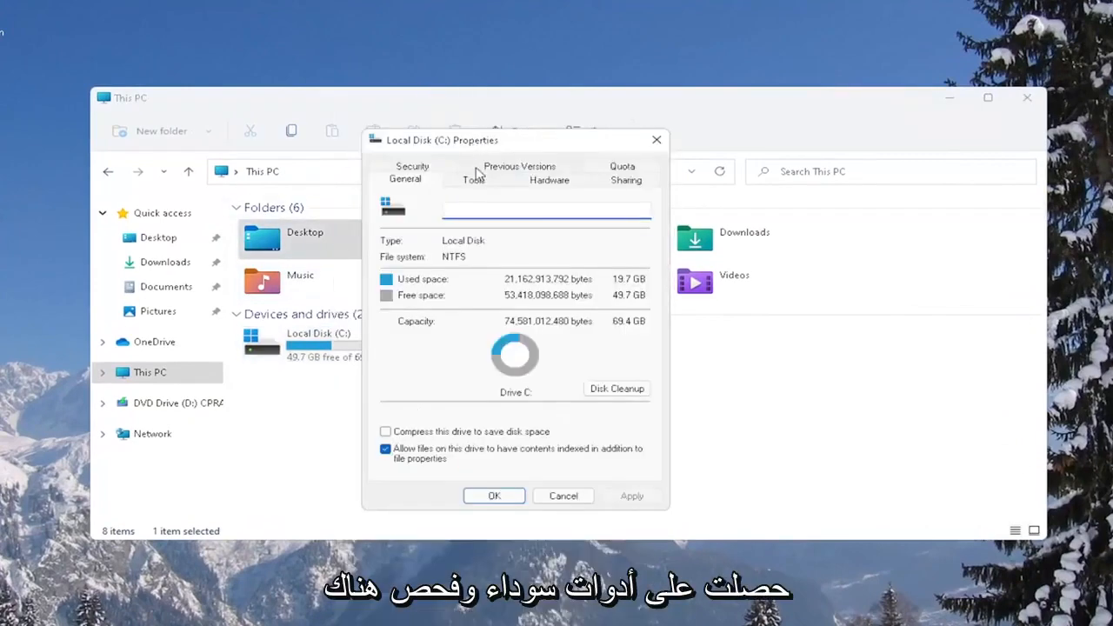
Step: Run error checking on drive C: from the Tools tab and close the no-errors report
{"action": "left_click", "coordinate": [474, 179]}
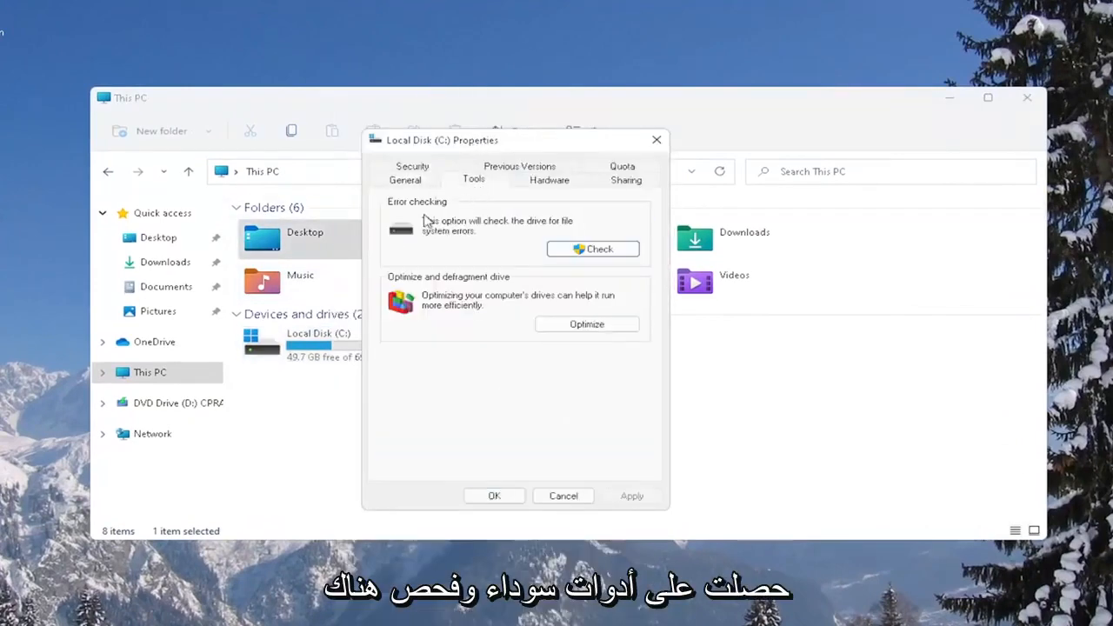
{"action": "mouse_move", "coordinate": [531, 243]}
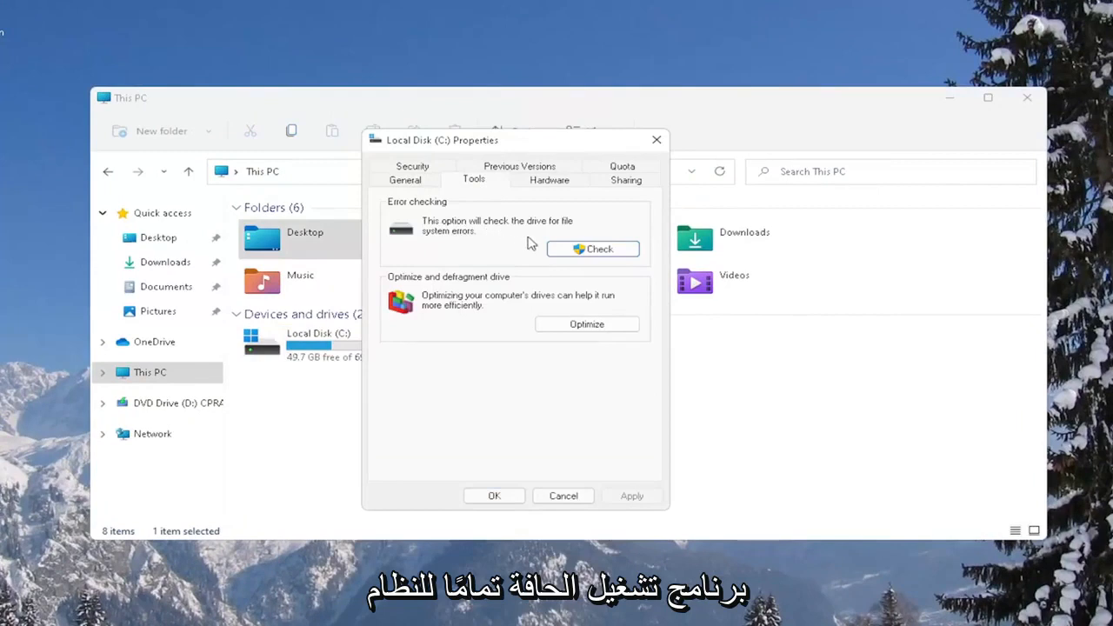
{"action": "left_click", "coordinate": [592, 248]}
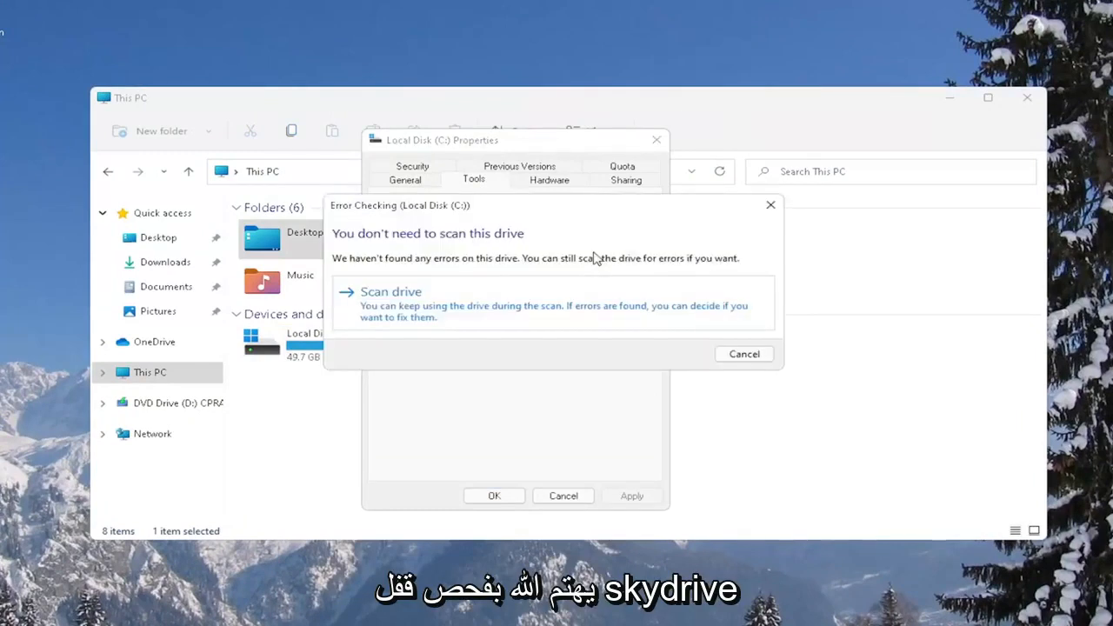
{"action": "left_click", "coordinate": [391, 292]}
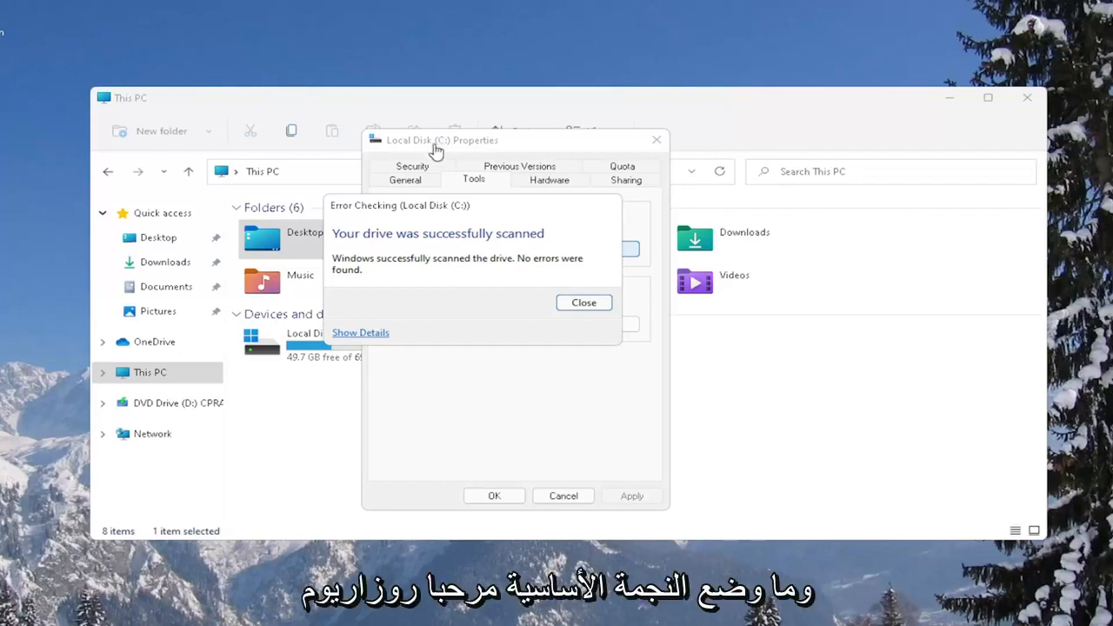
{"action": "left_click", "coordinate": [583, 302]}
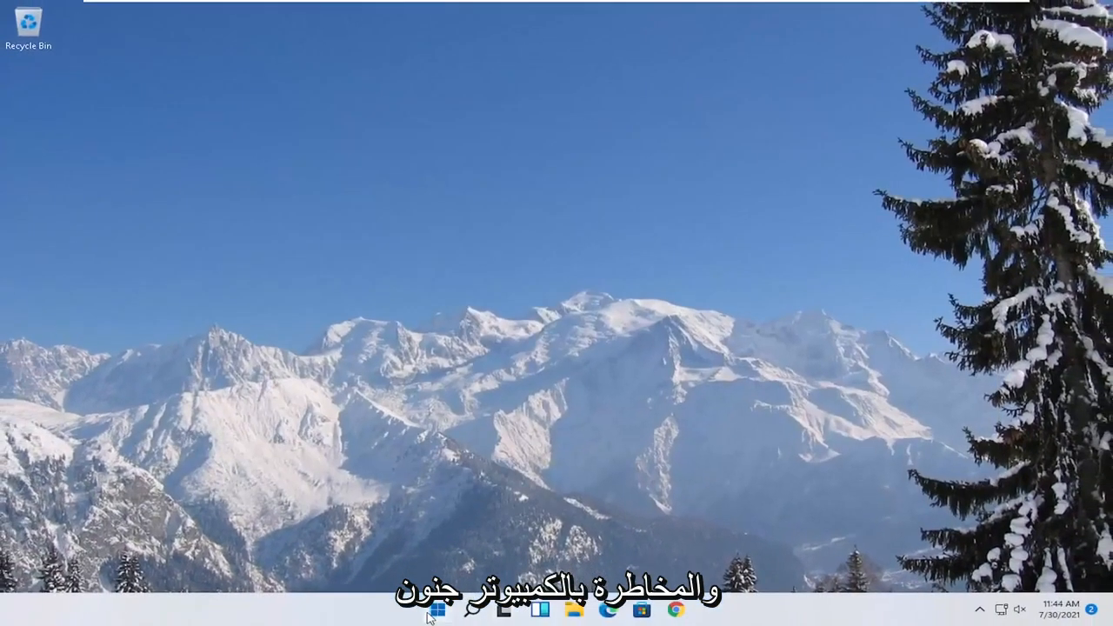
Step: Right-click Start to show the quick links menu with Disk Management, Task Manager and Run
{"action": "right_click", "coordinate": [438, 612]}
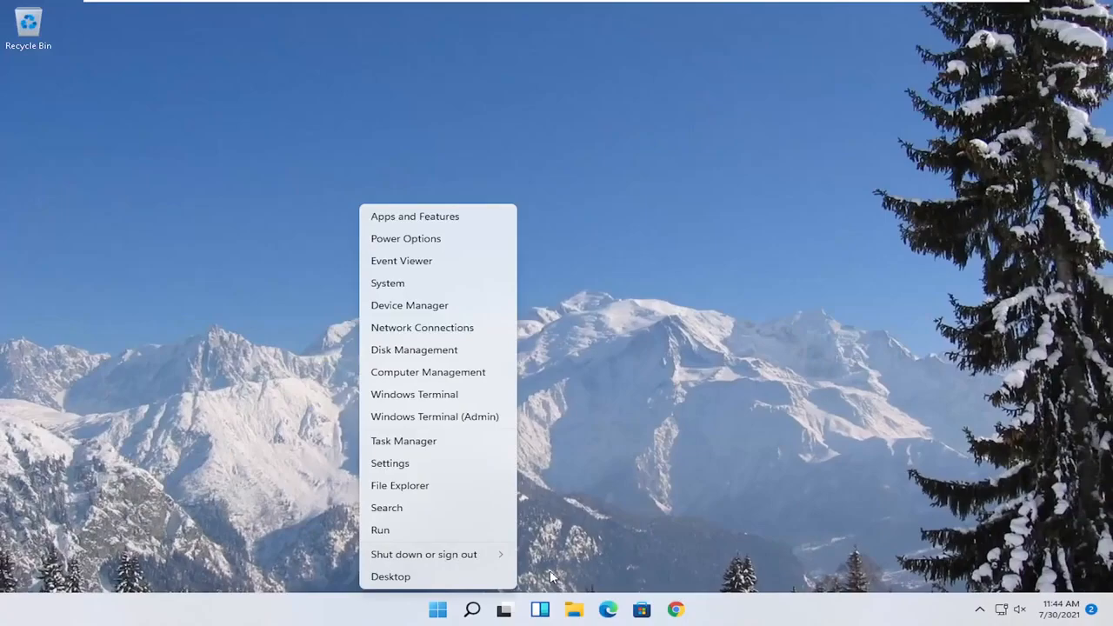